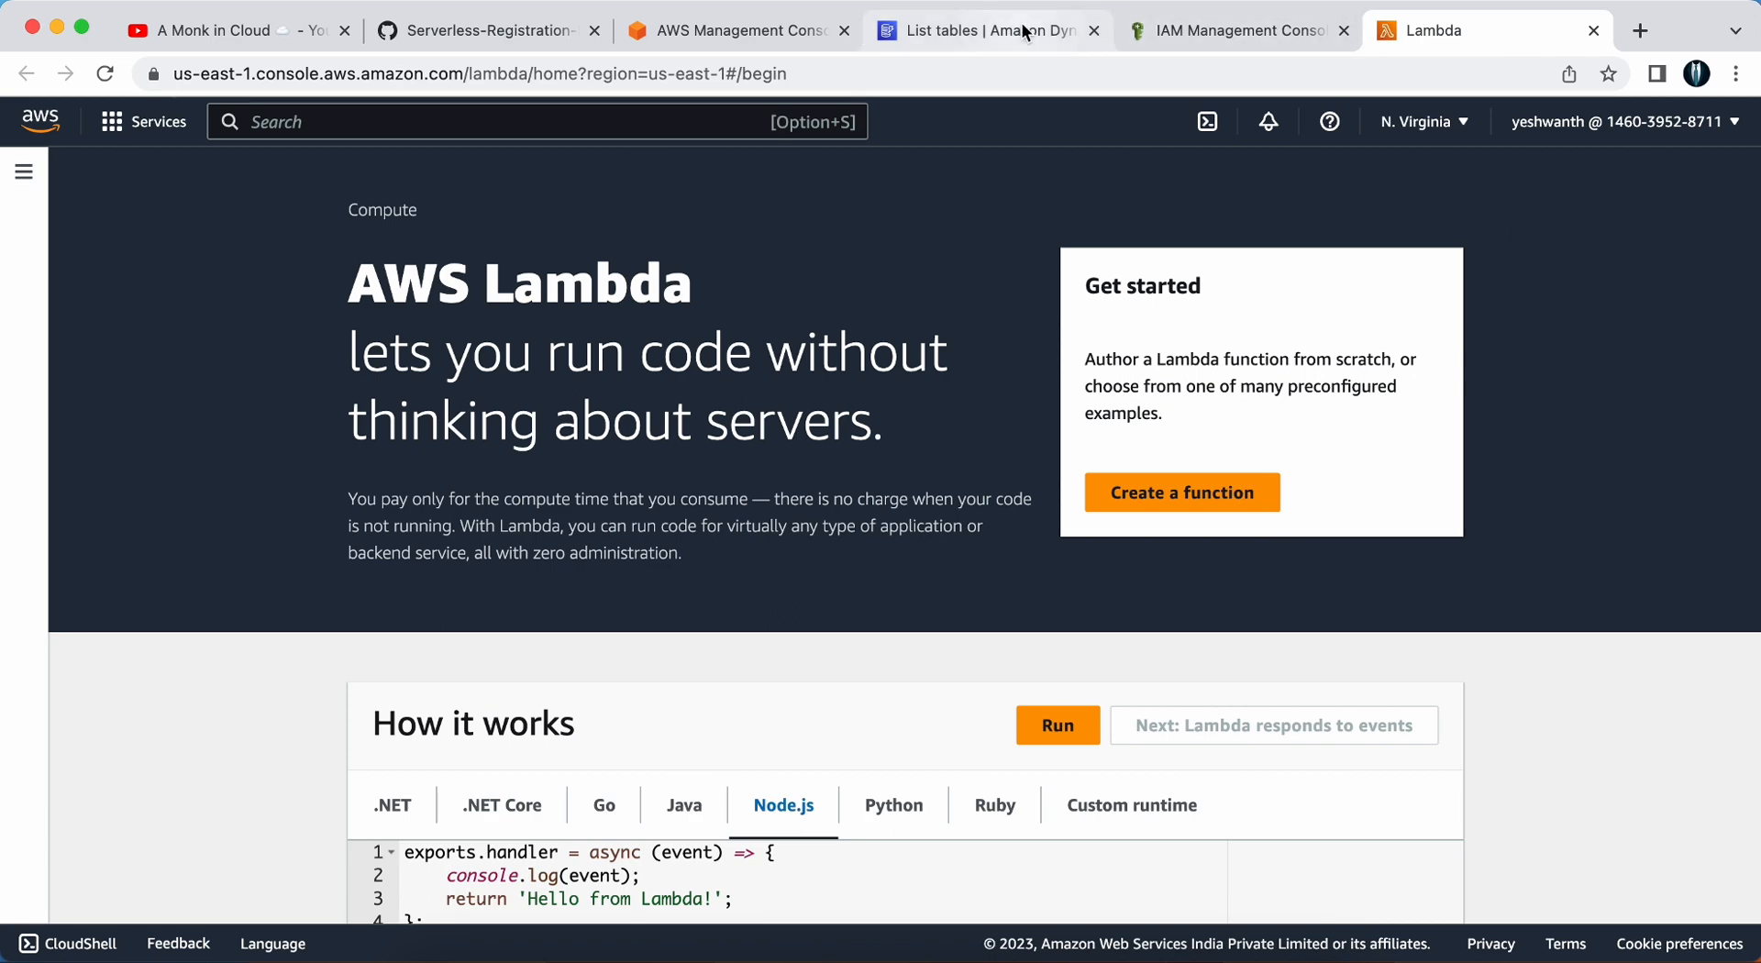
# Glance at the existing DynamoDB tables, then start authoring a new Lambda function from scratch
pyautogui.click(977, 30)
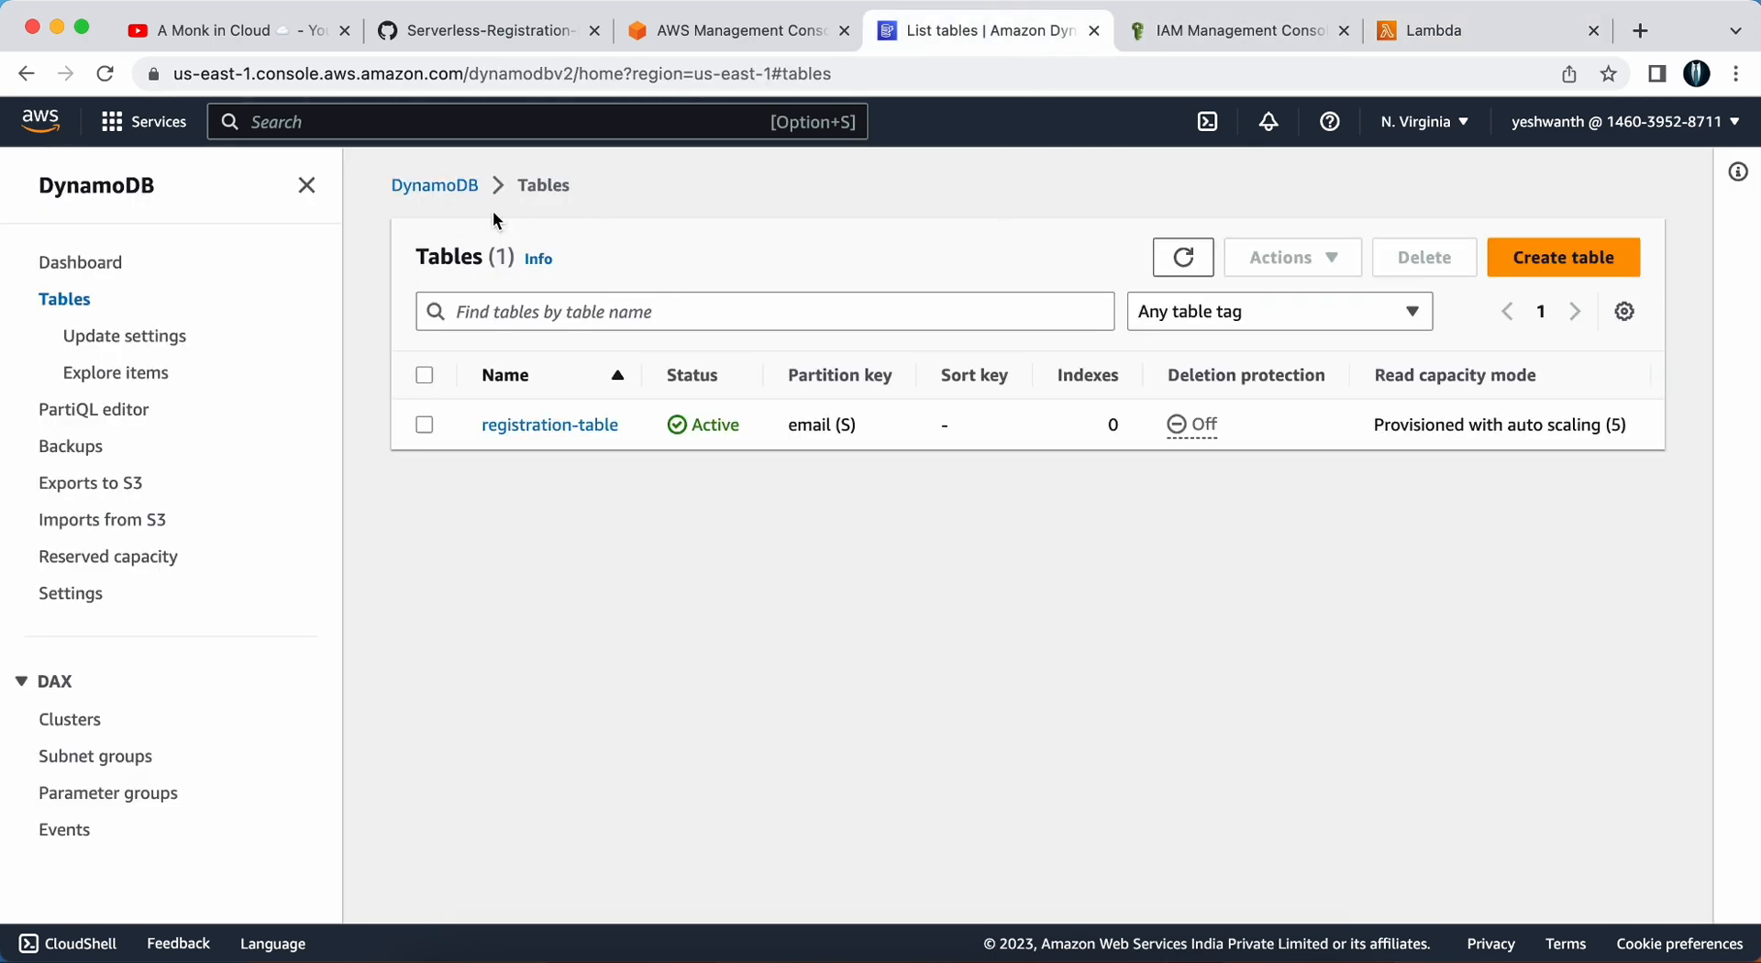
pyautogui.click(1235, 30)
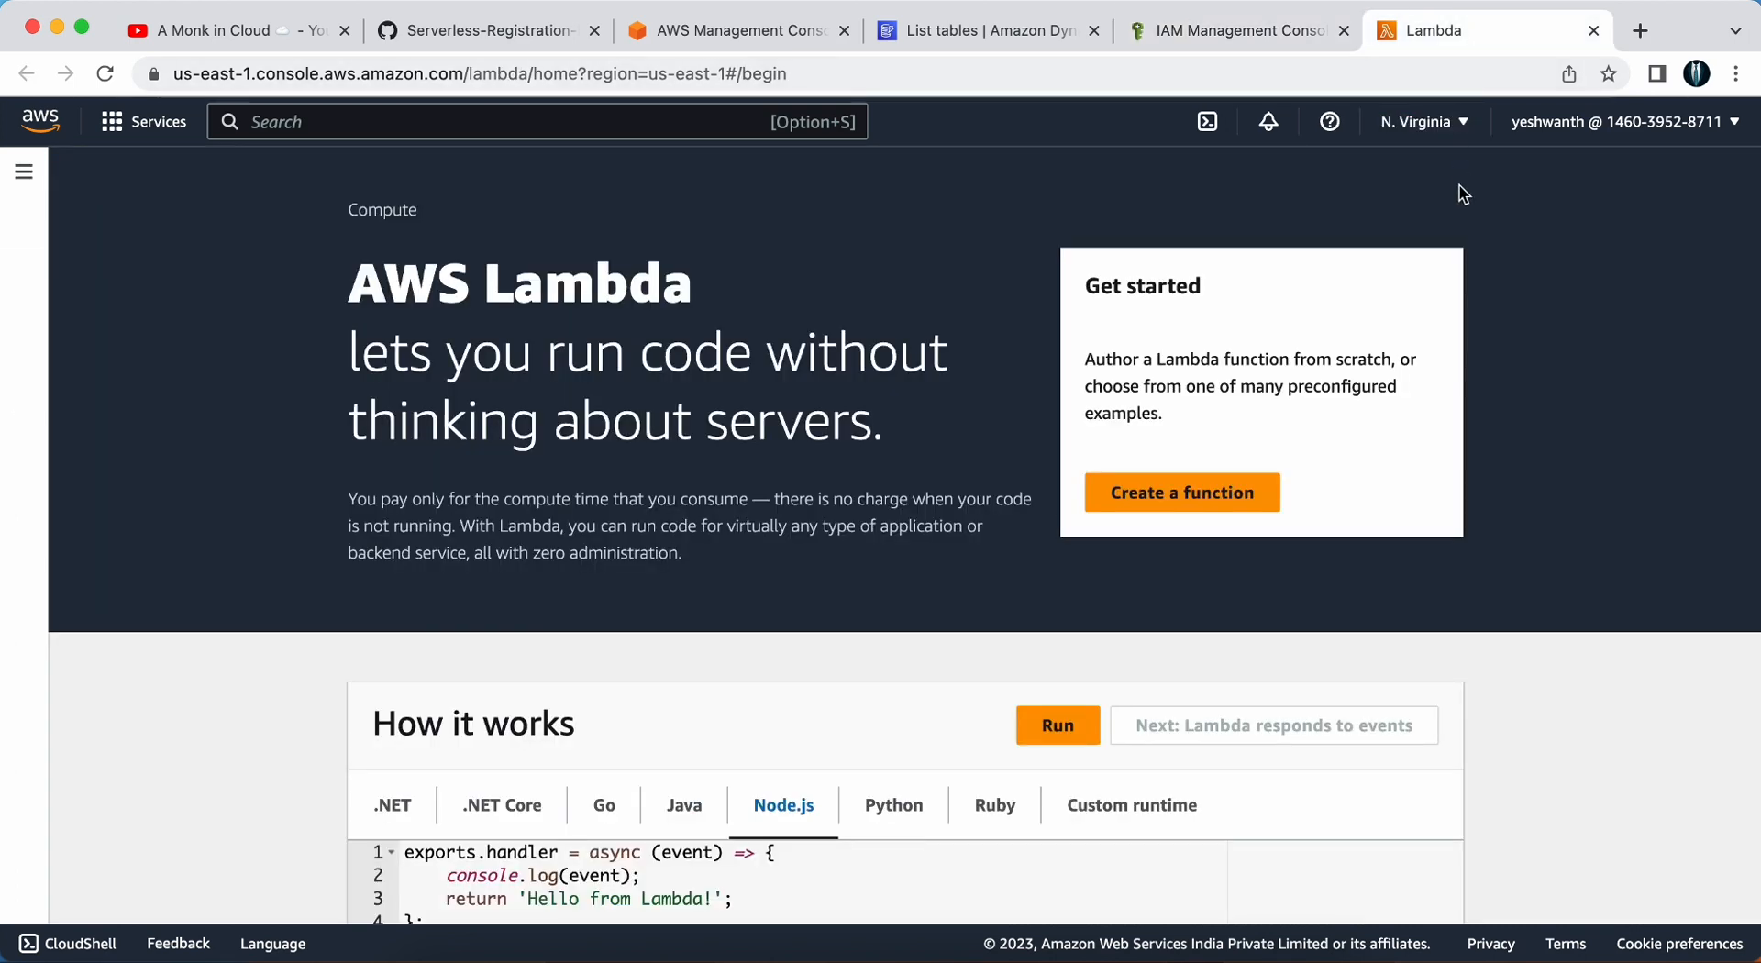
pyautogui.moveTo(1492, 230)
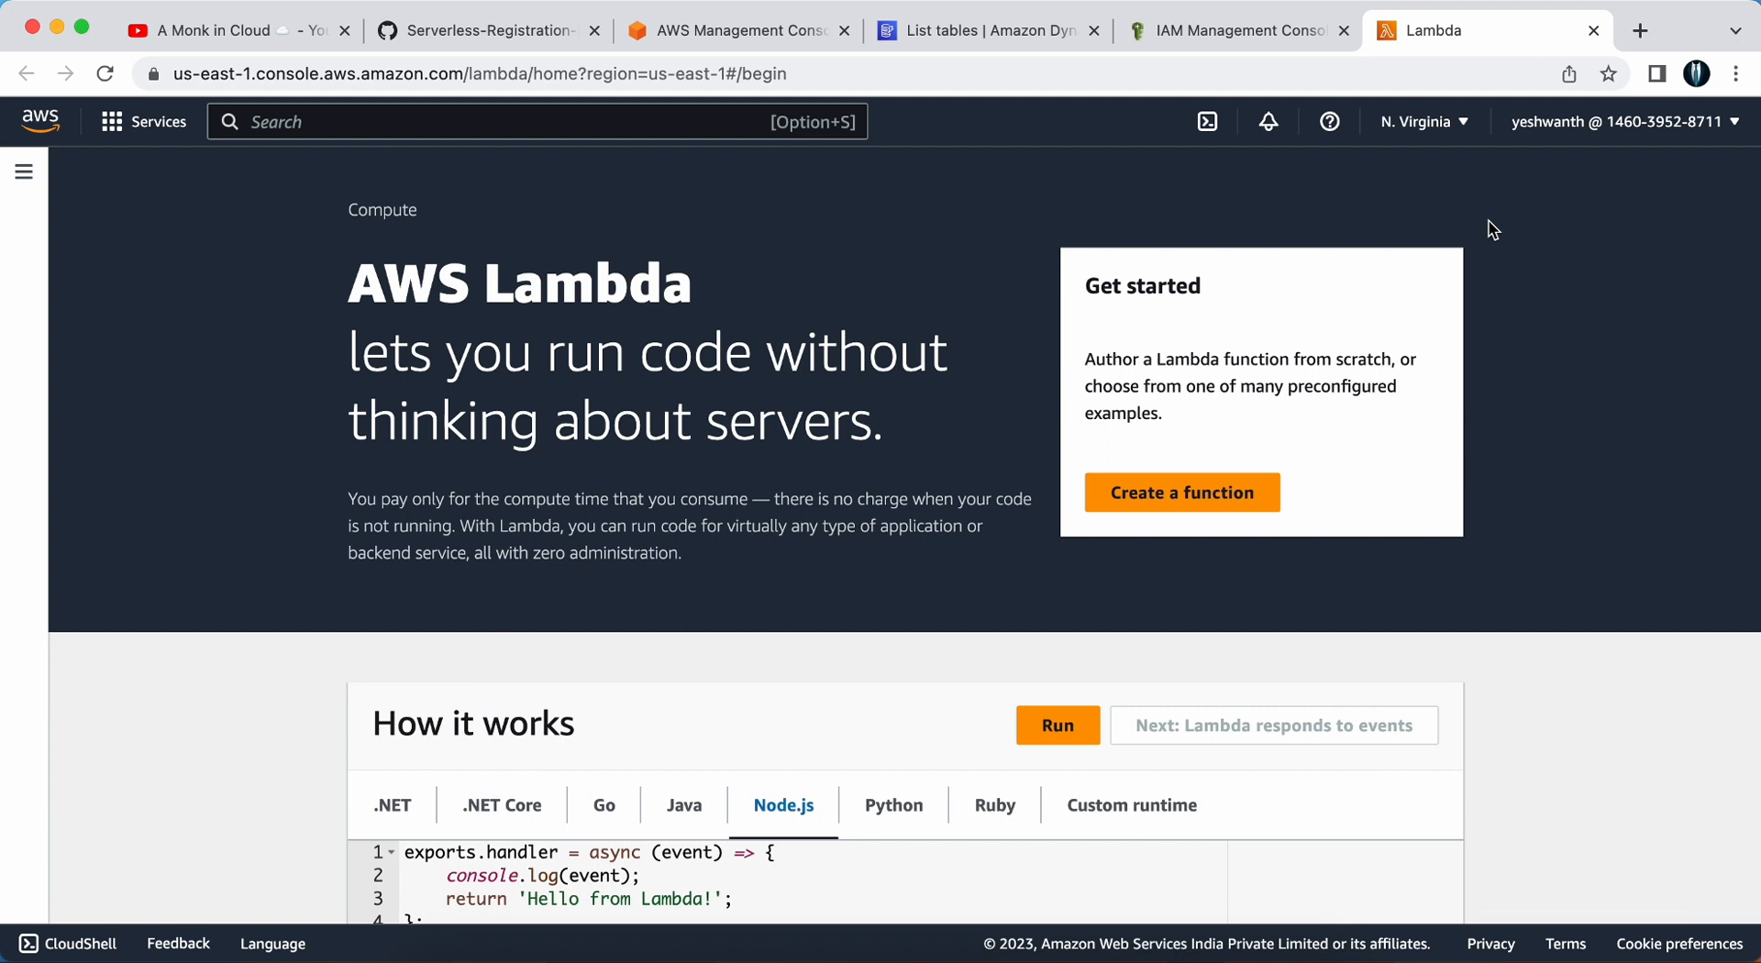
pyautogui.moveTo(1326, 498)
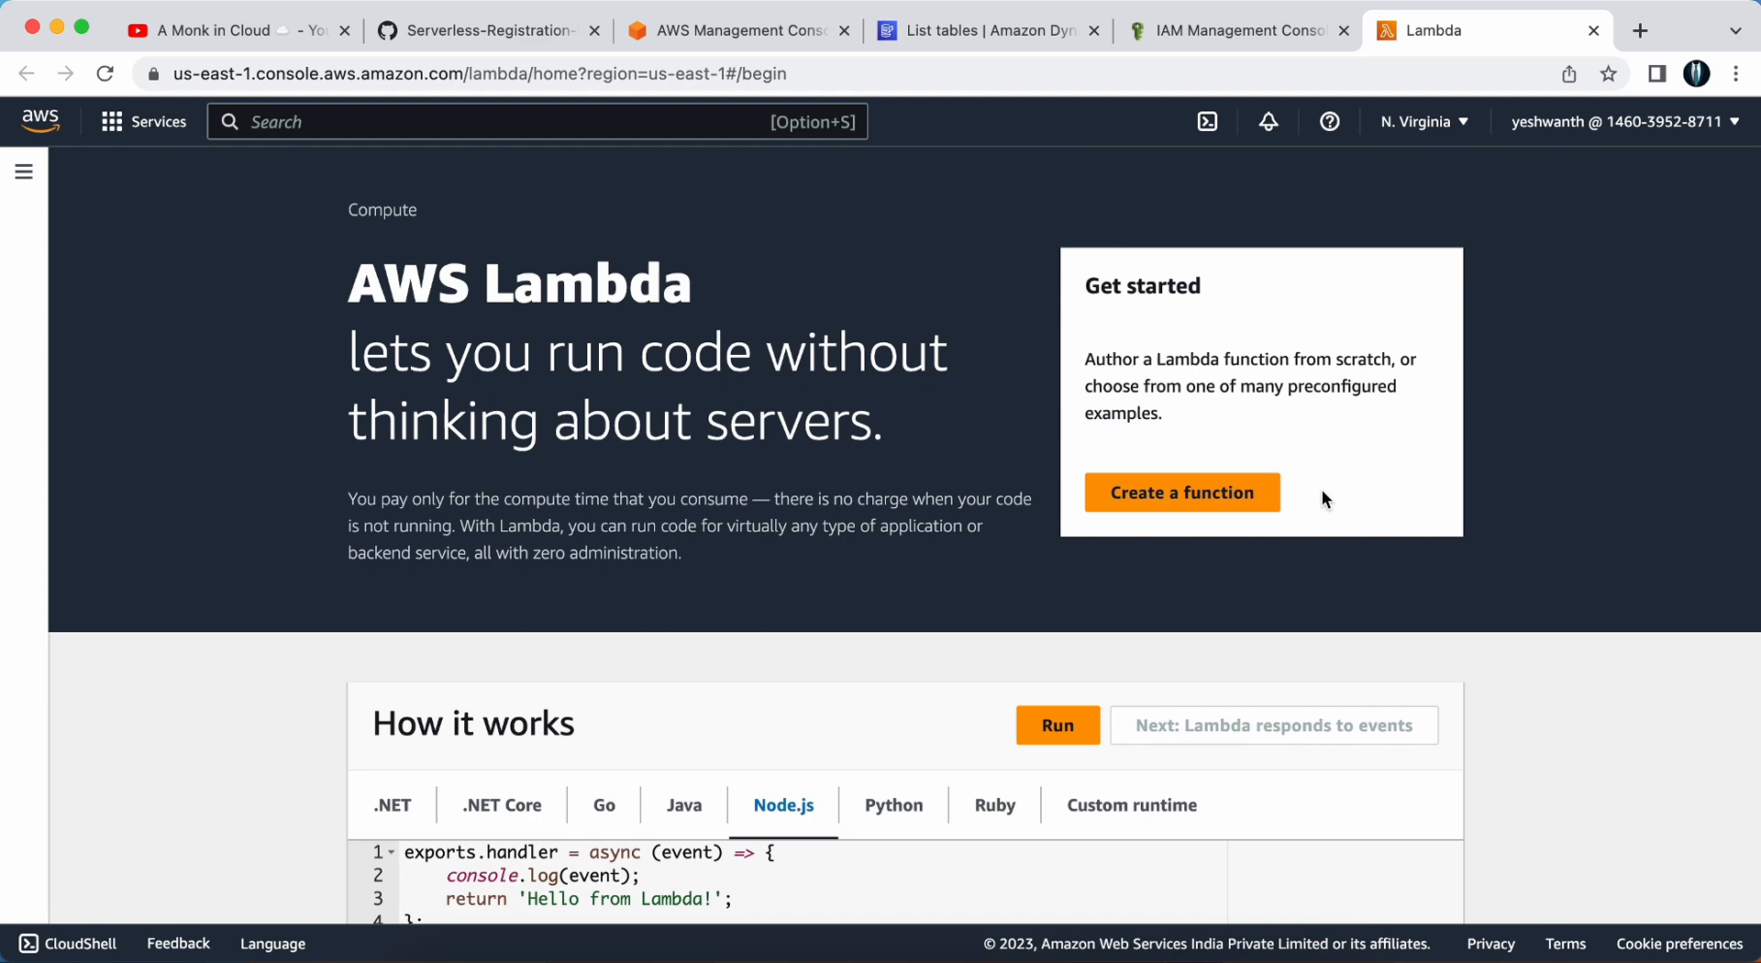
pyautogui.click(1181, 492)
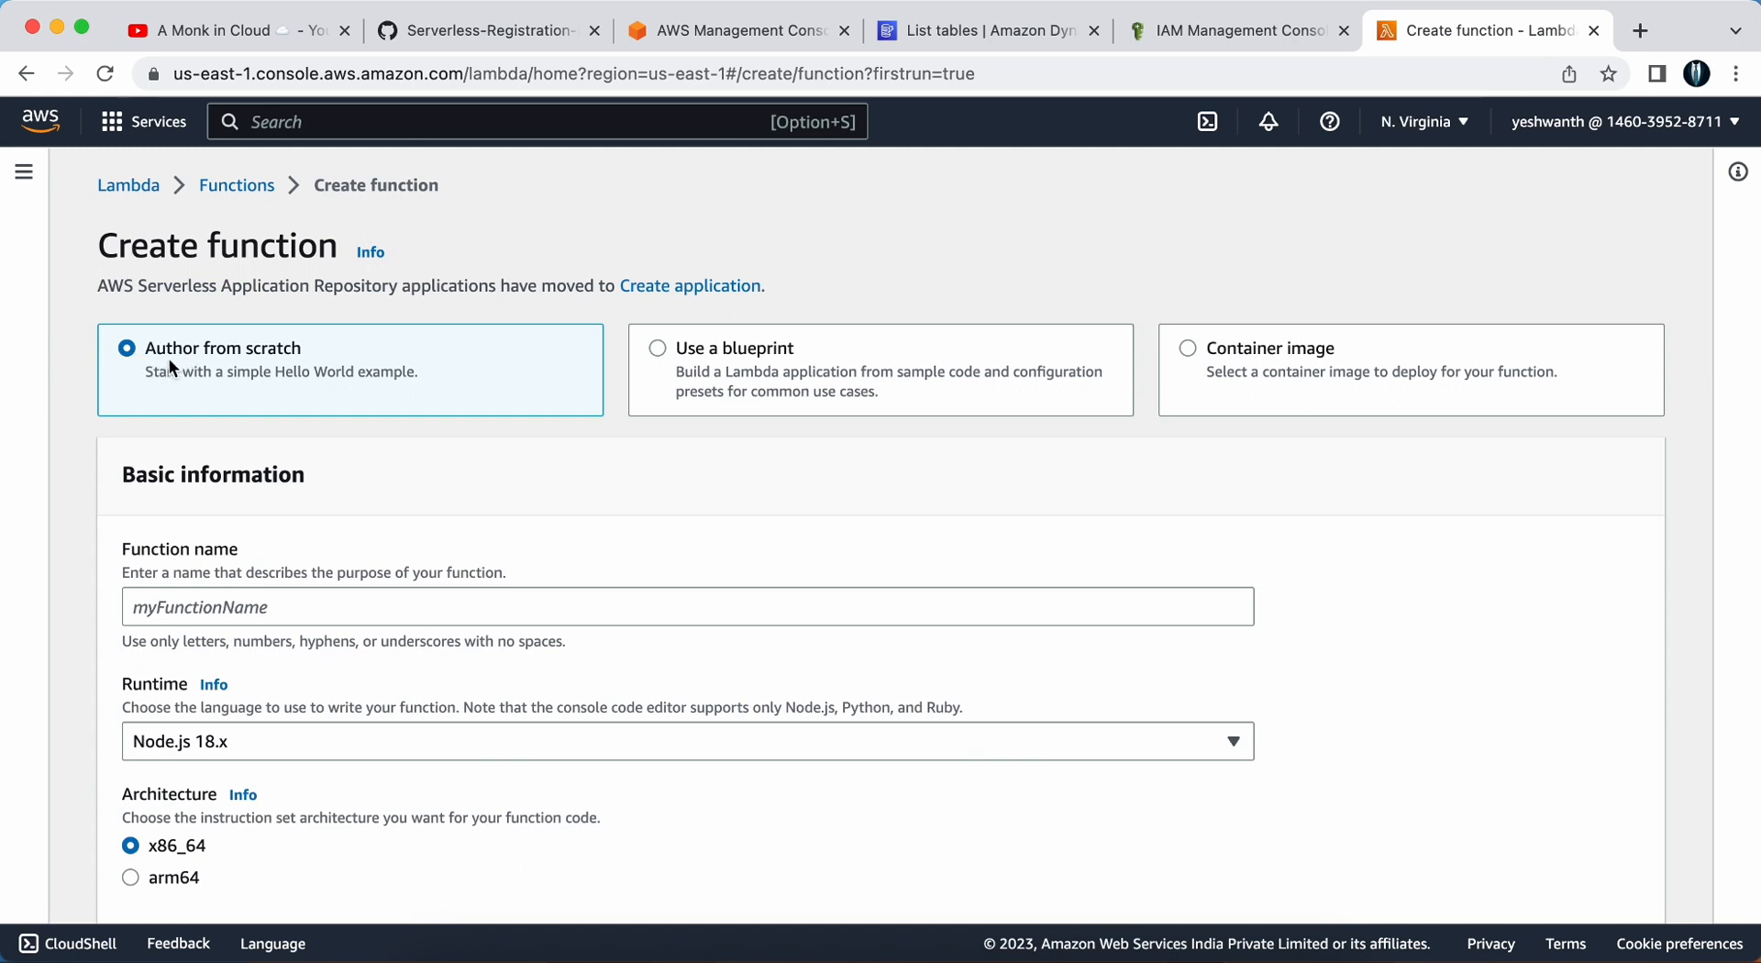
pyautogui.moveTo(237, 376)
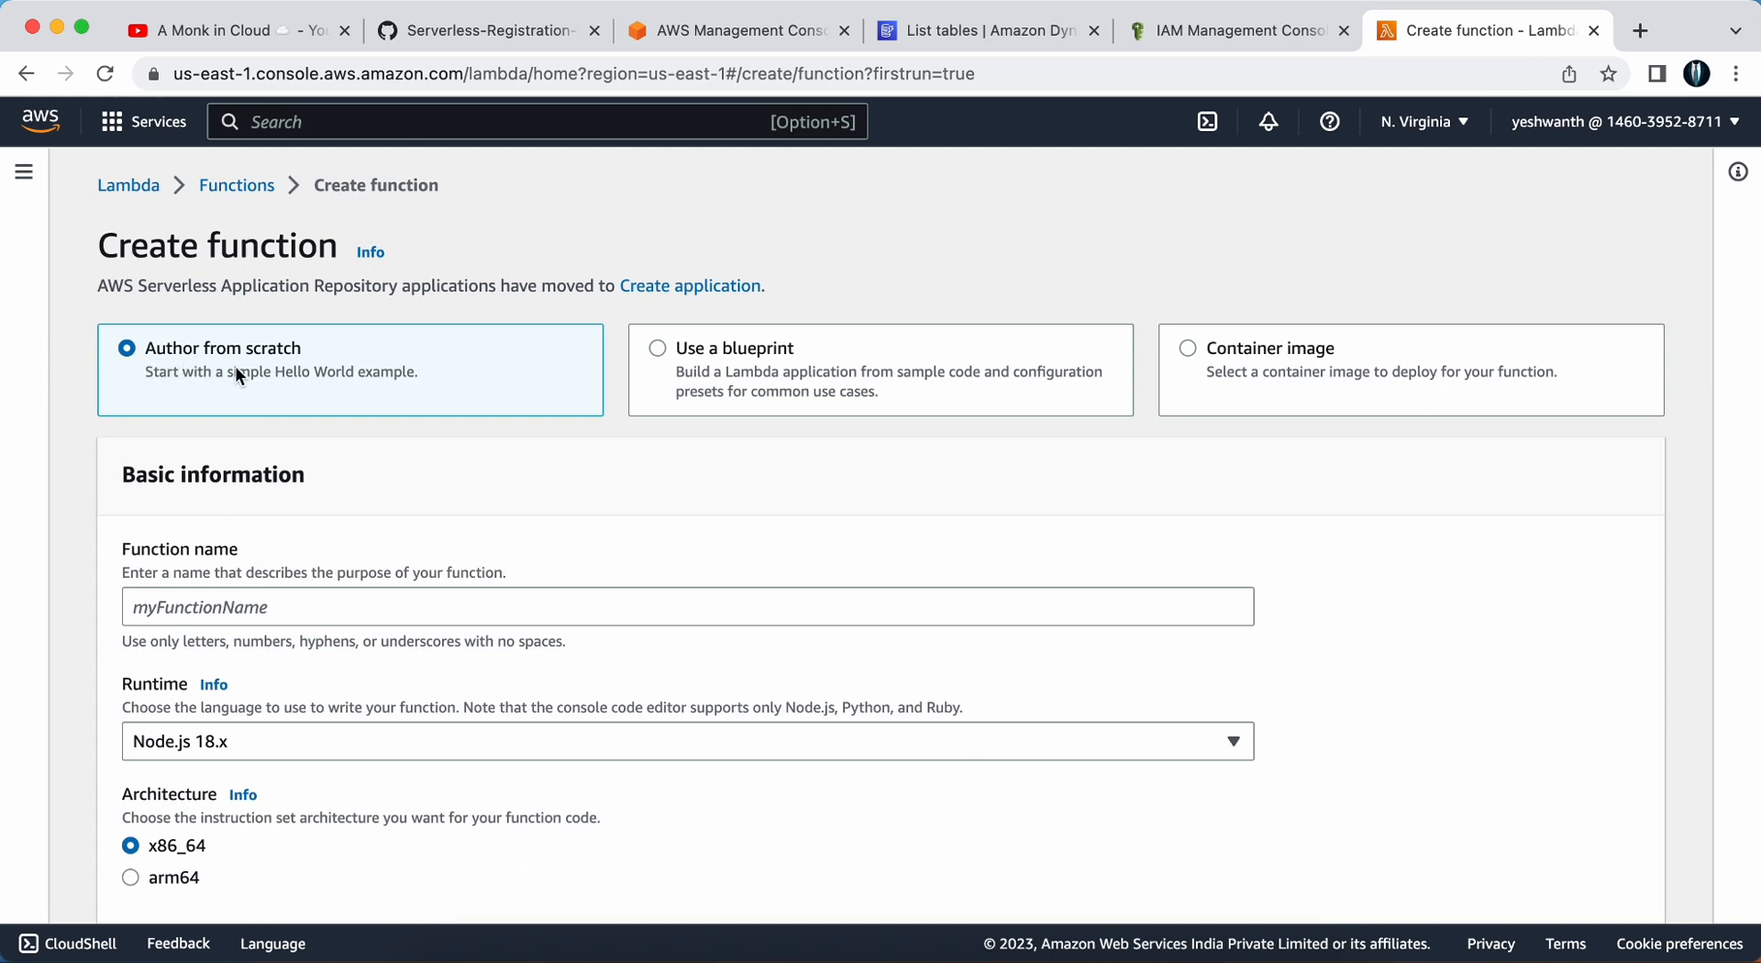
pyautogui.scroll(-3)
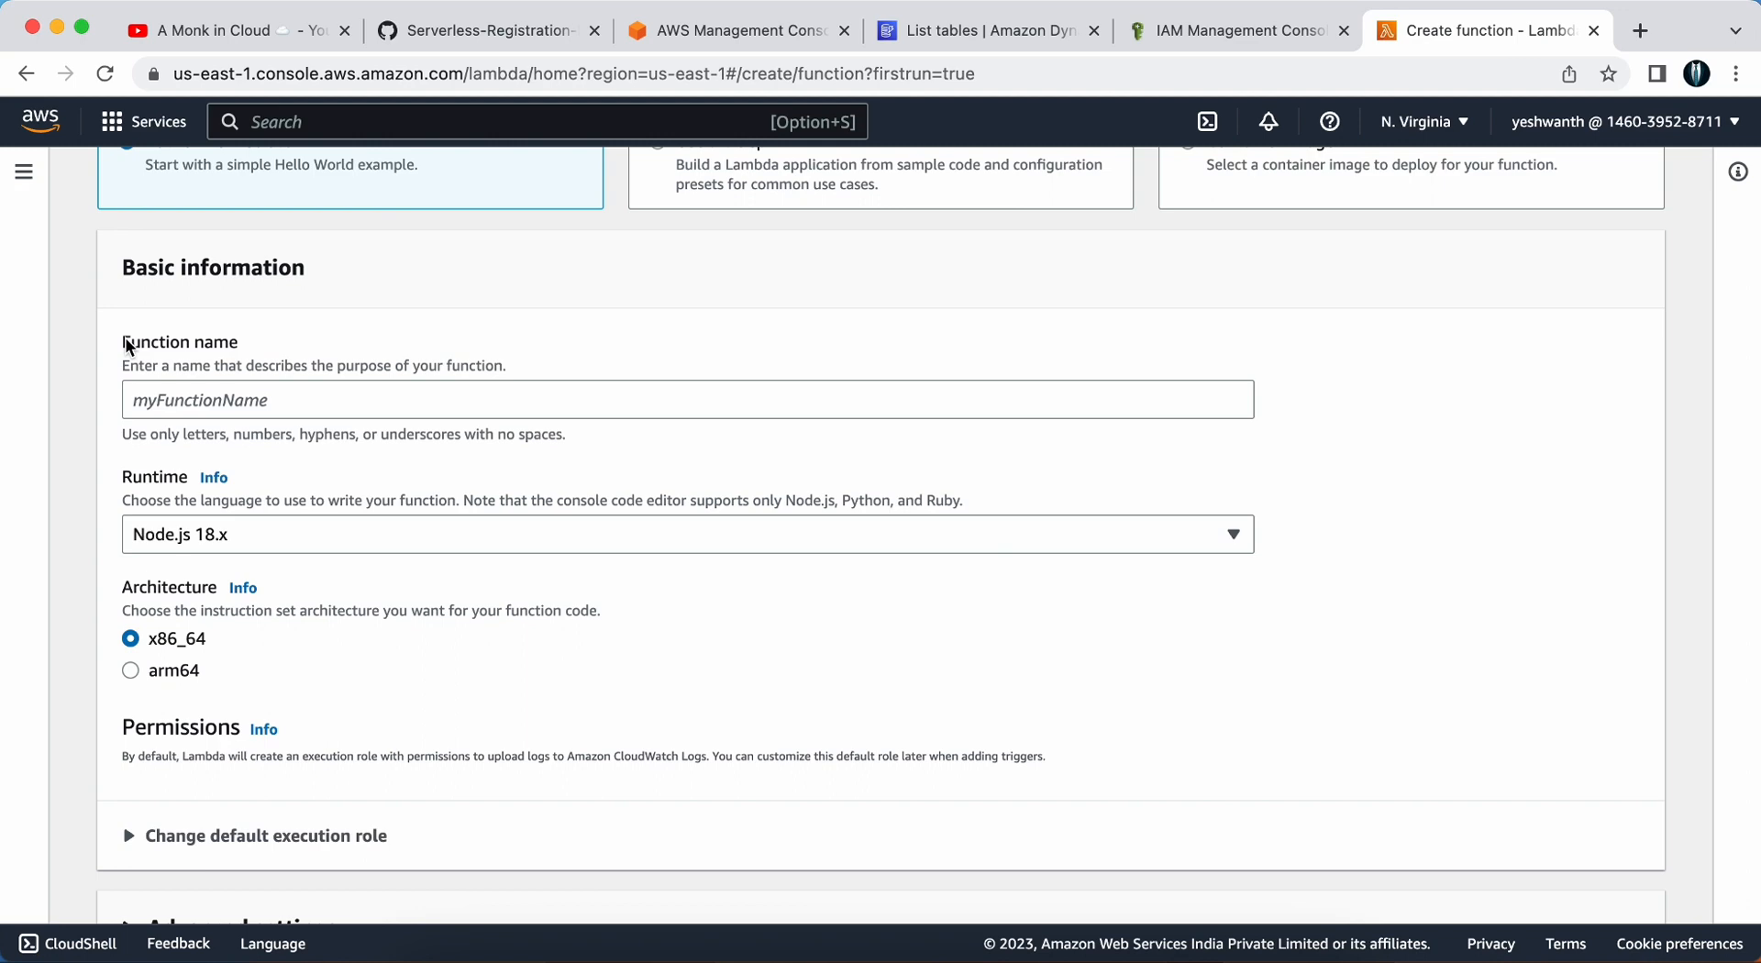
# Copy the function name registration-form-function from the project README
pyautogui.click(484, 30)
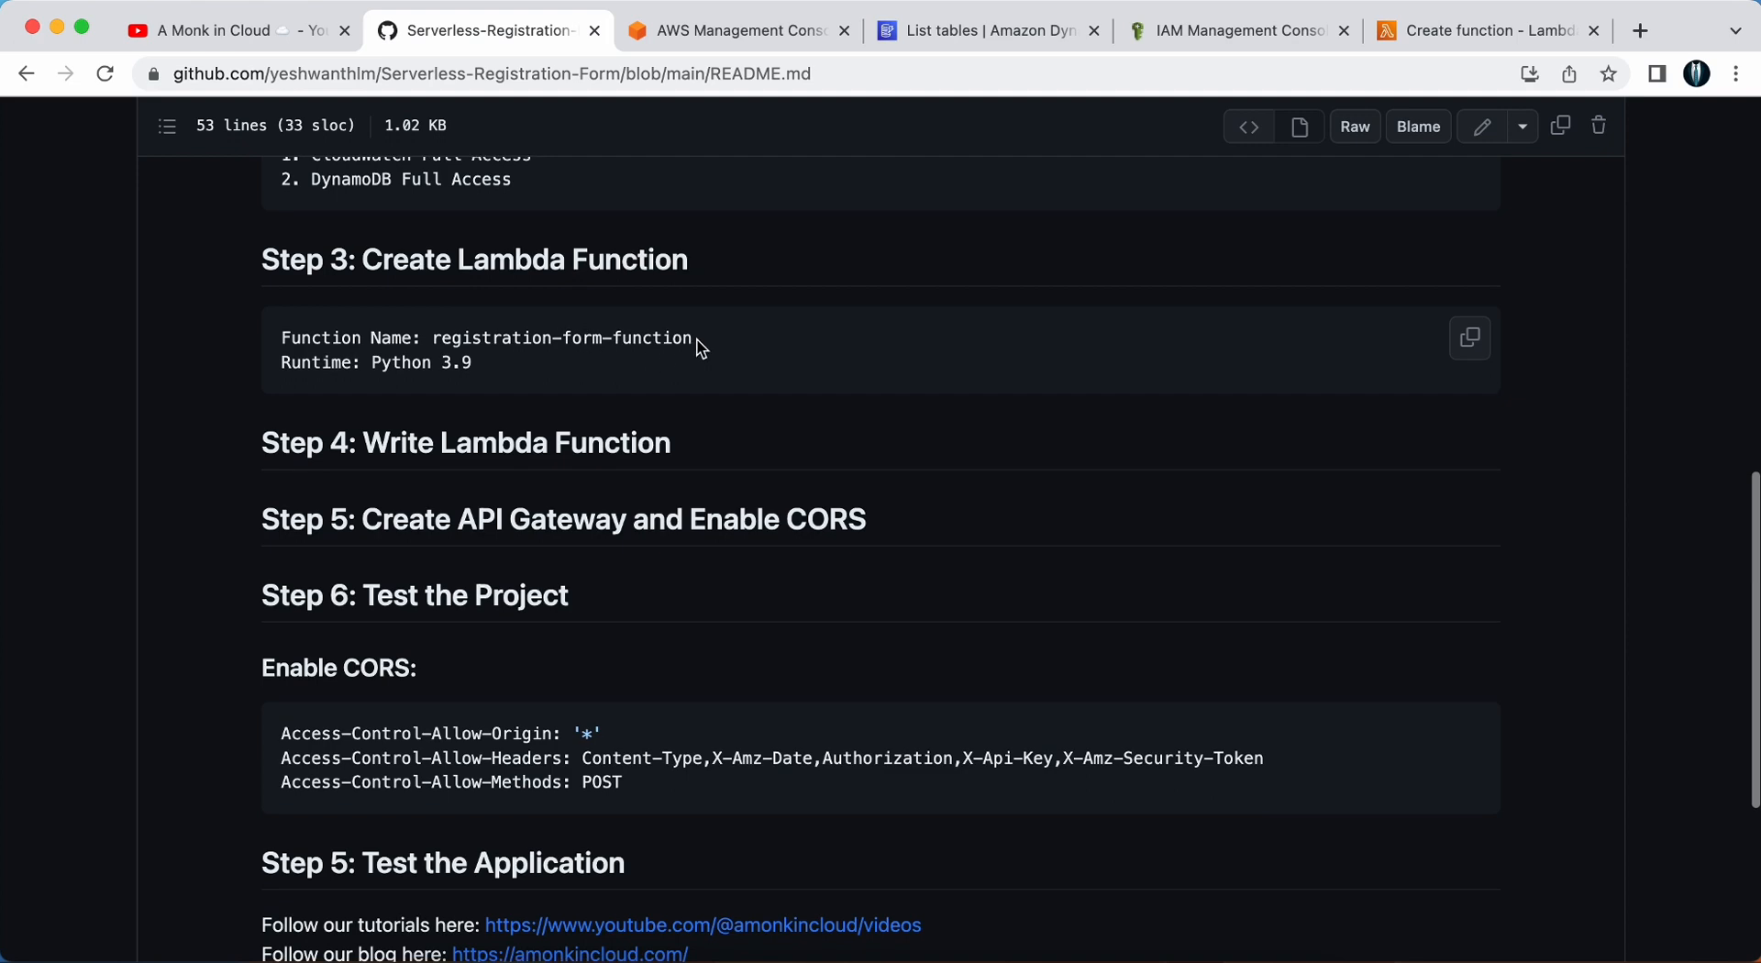
pyautogui.rightClick(562, 338)
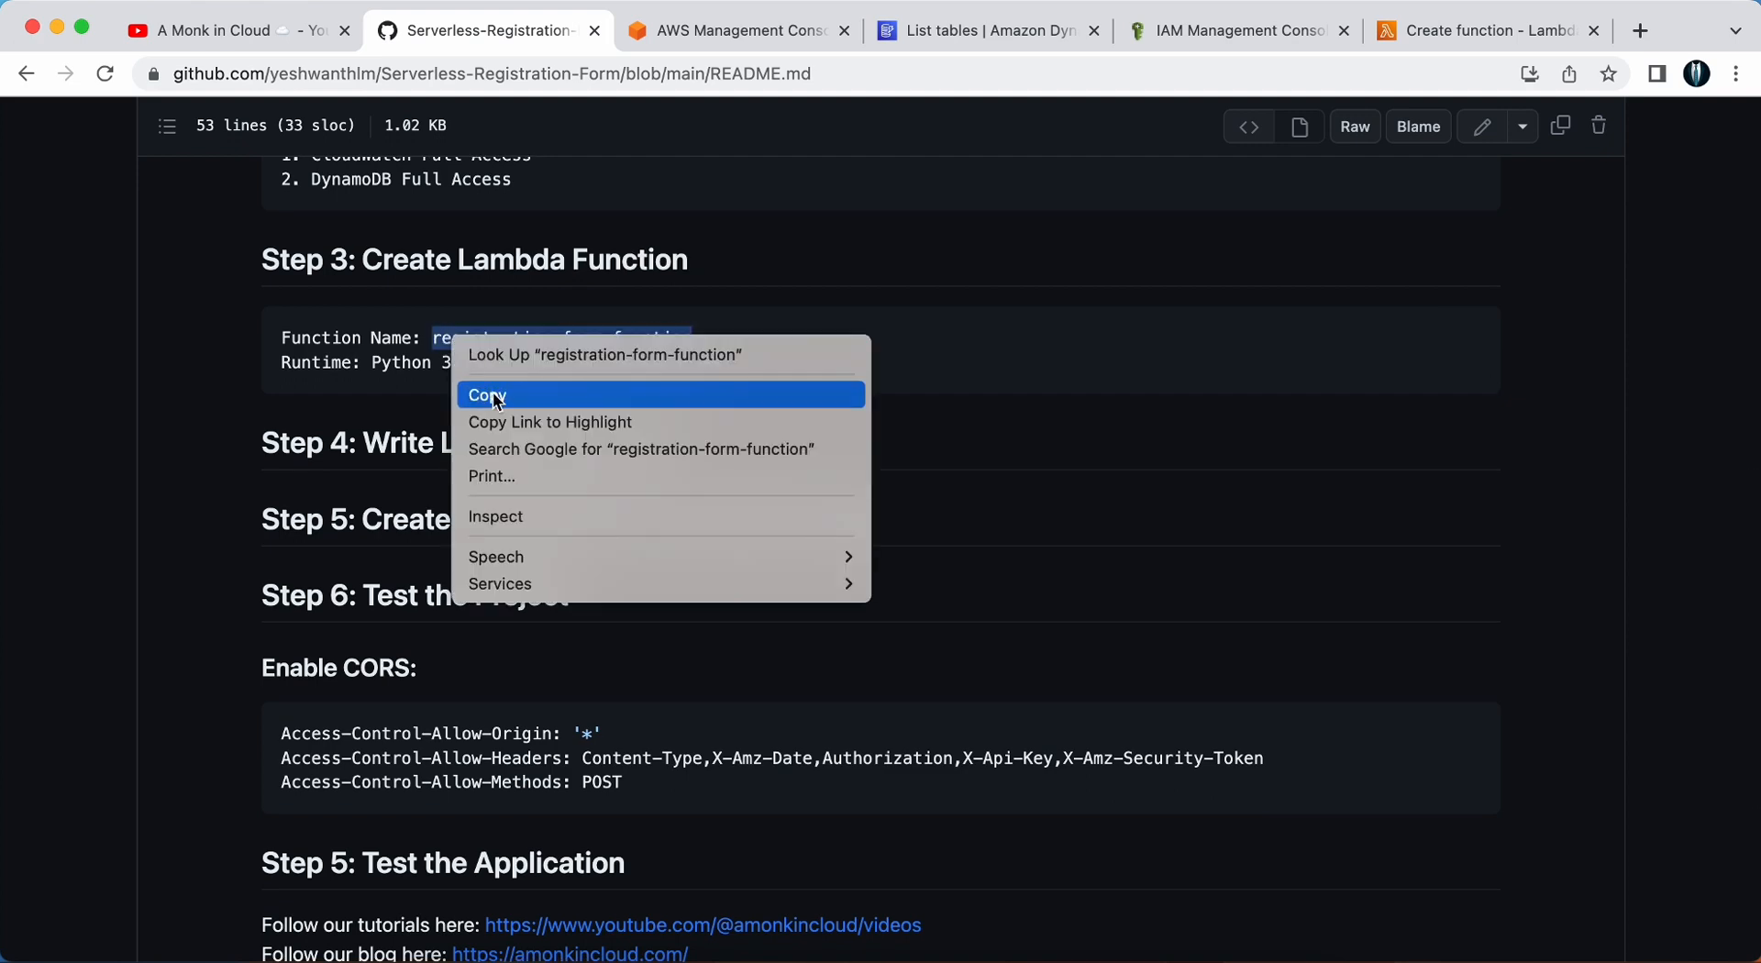
pyautogui.click(487, 395)
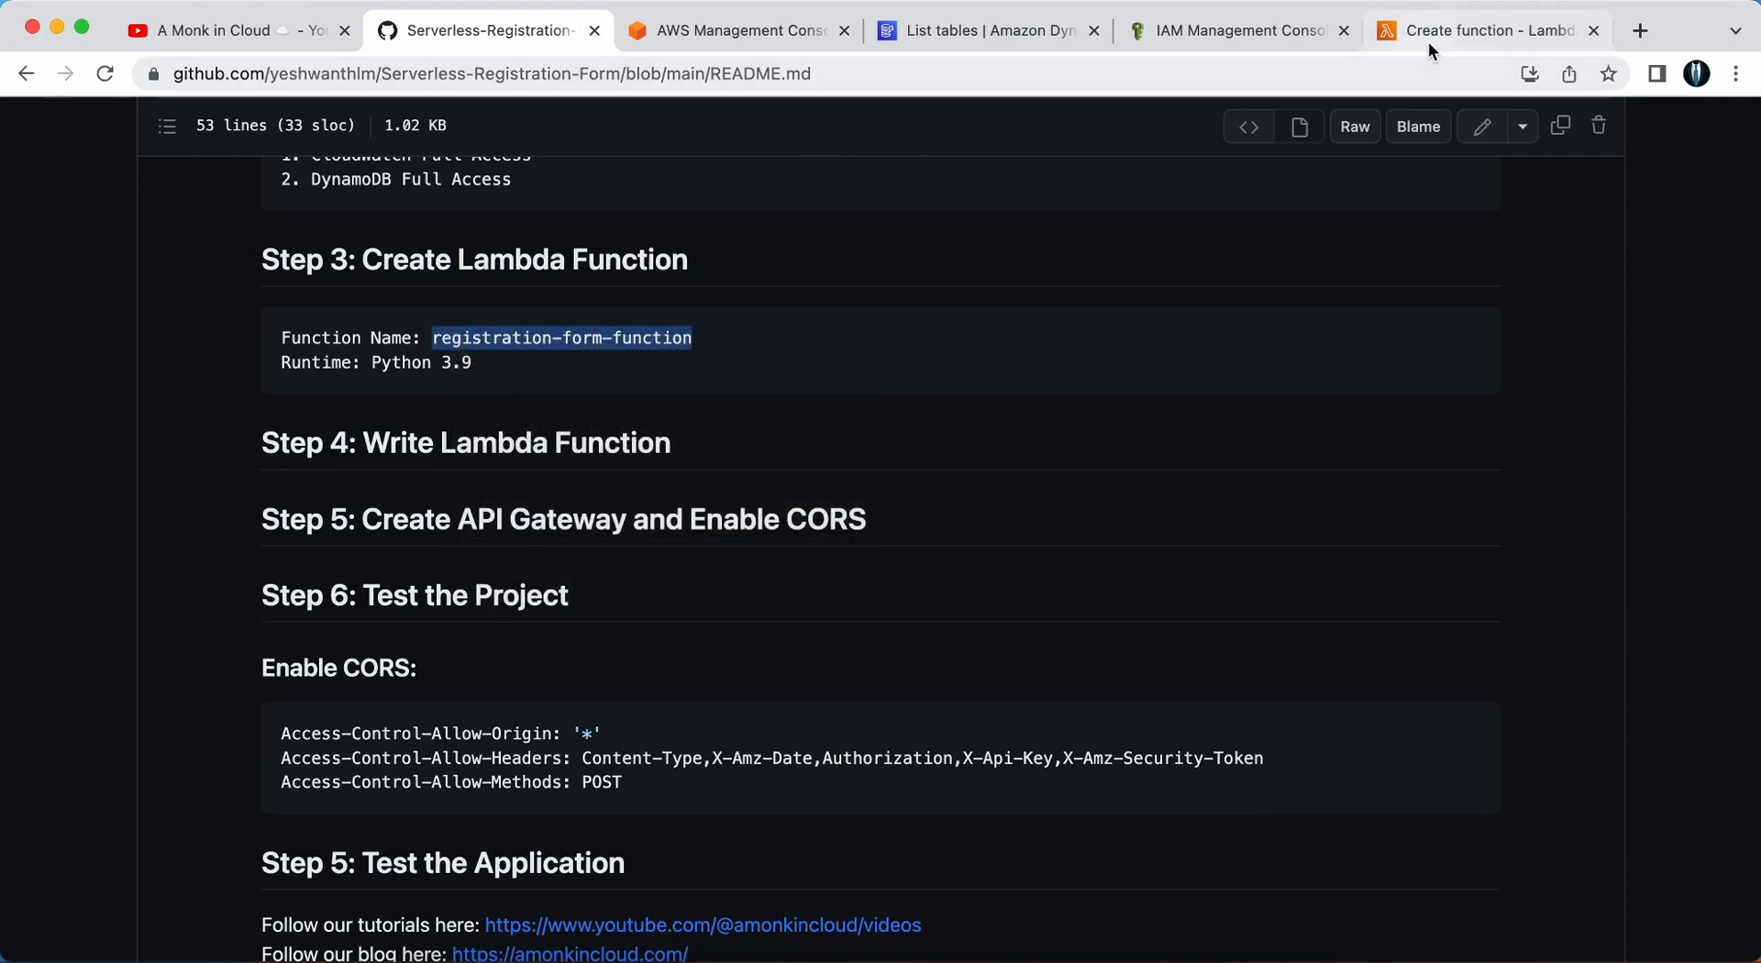
pyautogui.click(1482, 31)
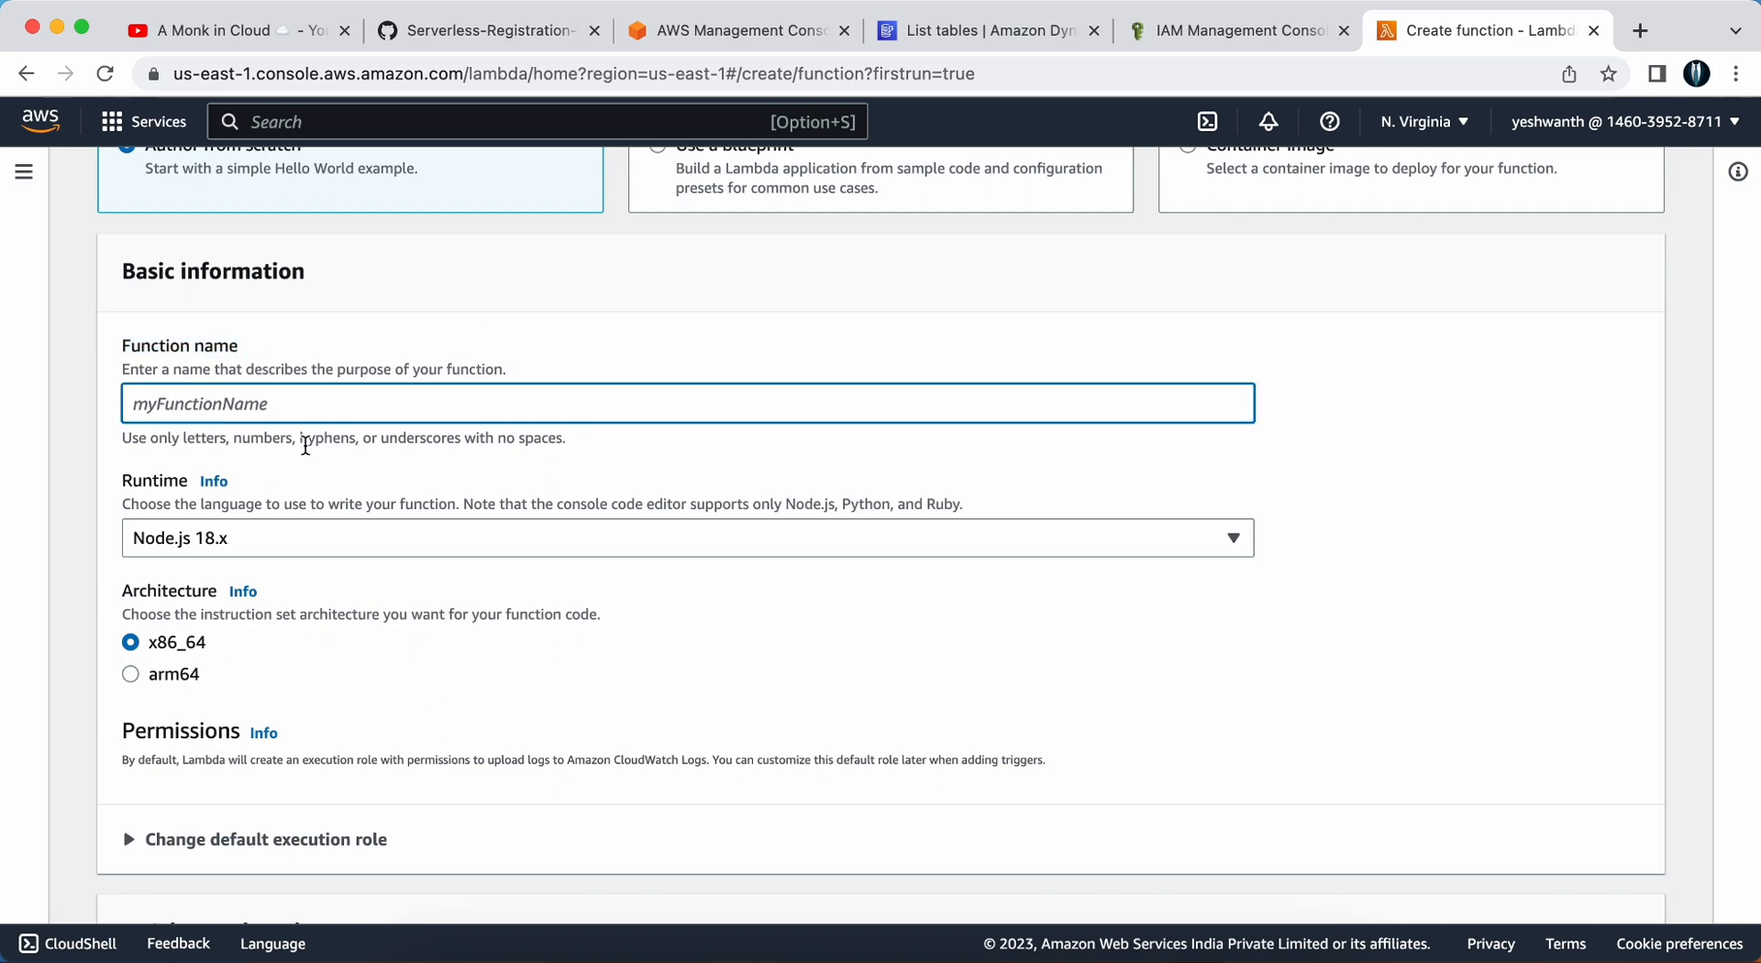
# Choose the Python 3.9 runtime and expand the execution role options
pyautogui.click(687, 538)
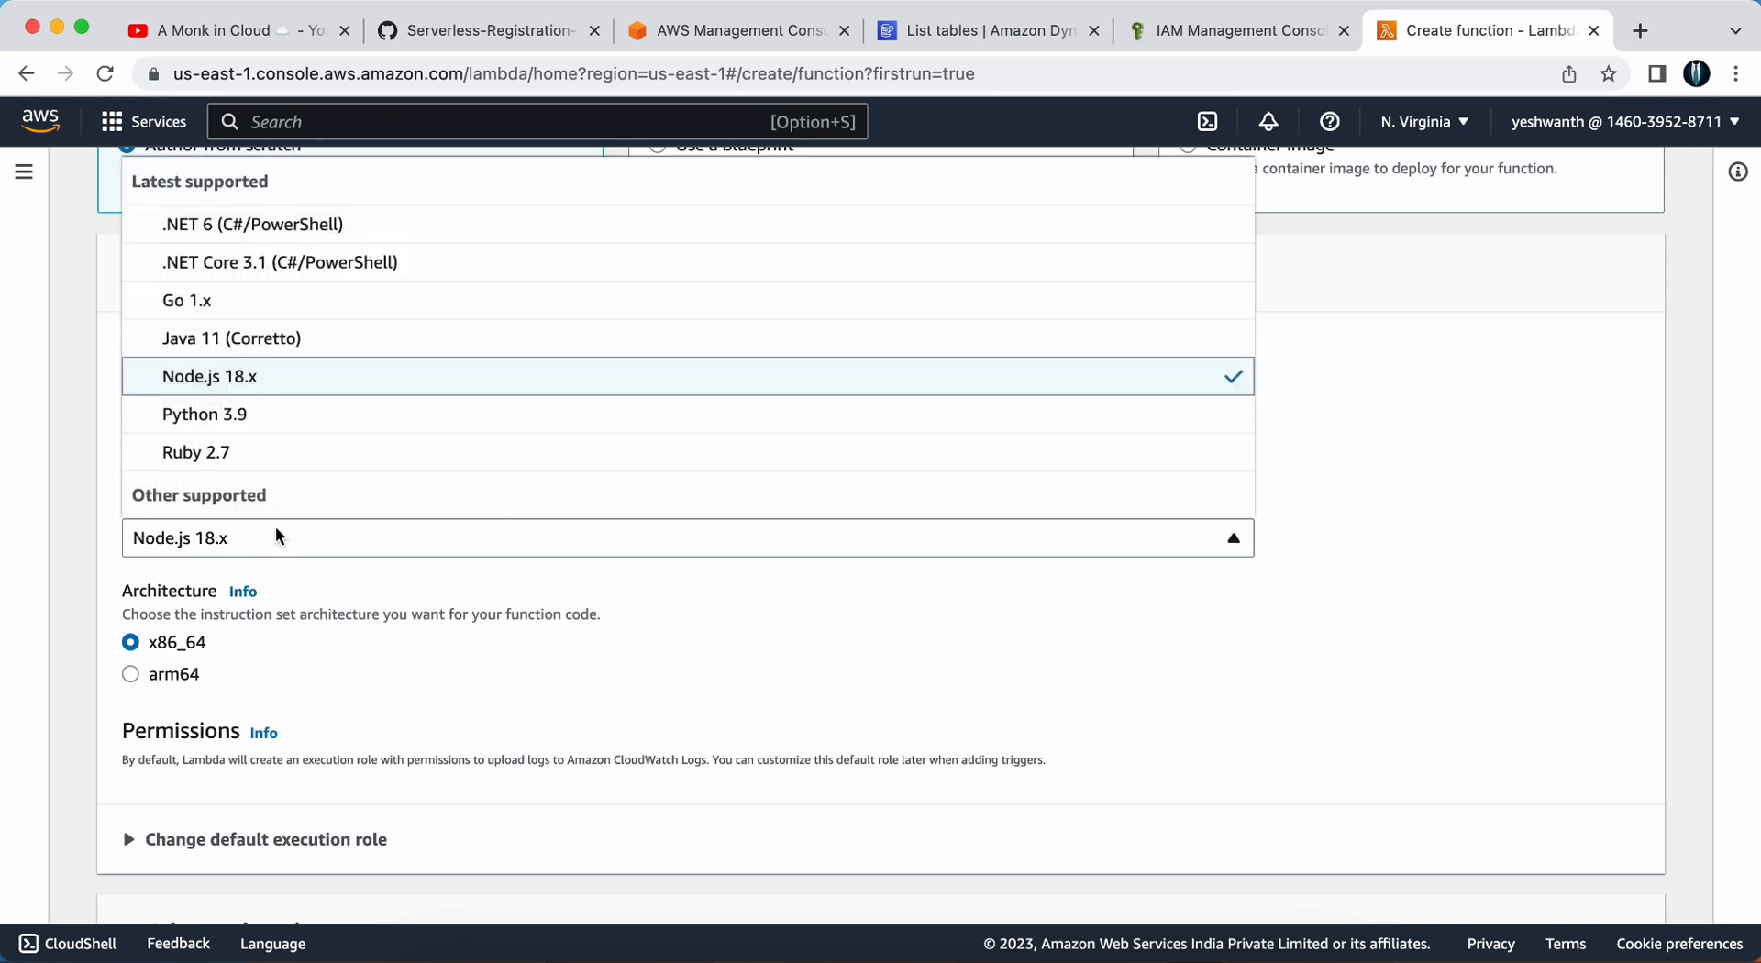
pyautogui.click(205, 412)
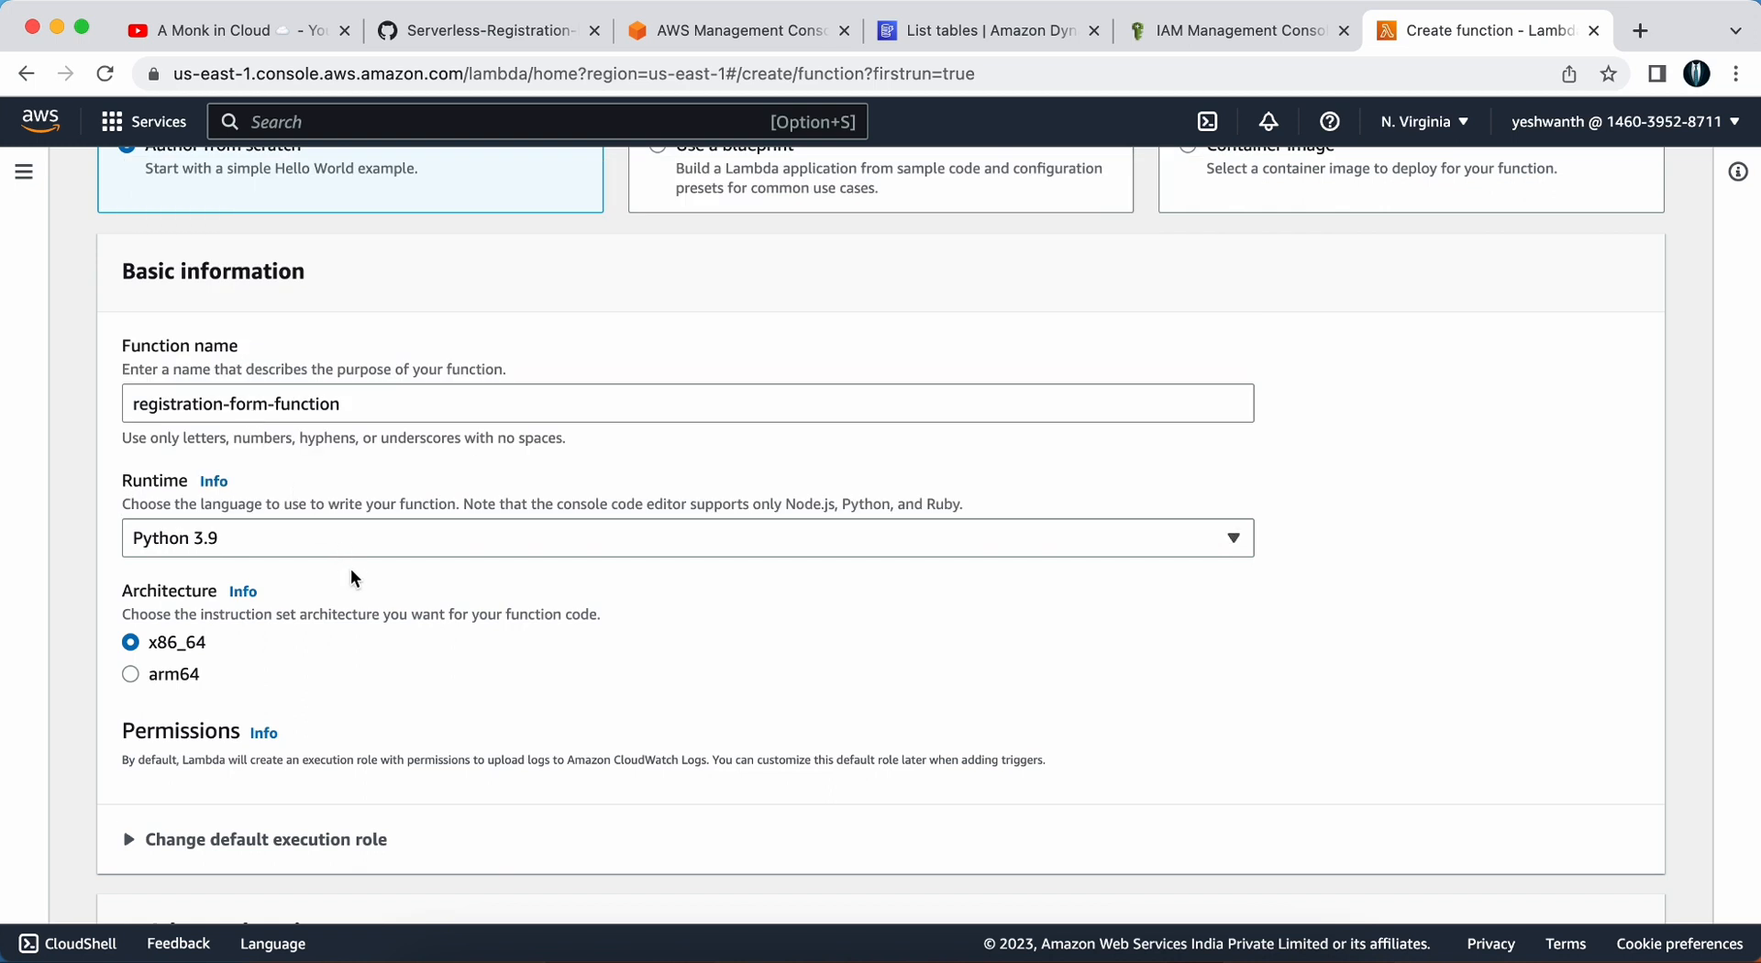
pyautogui.scroll(-3)
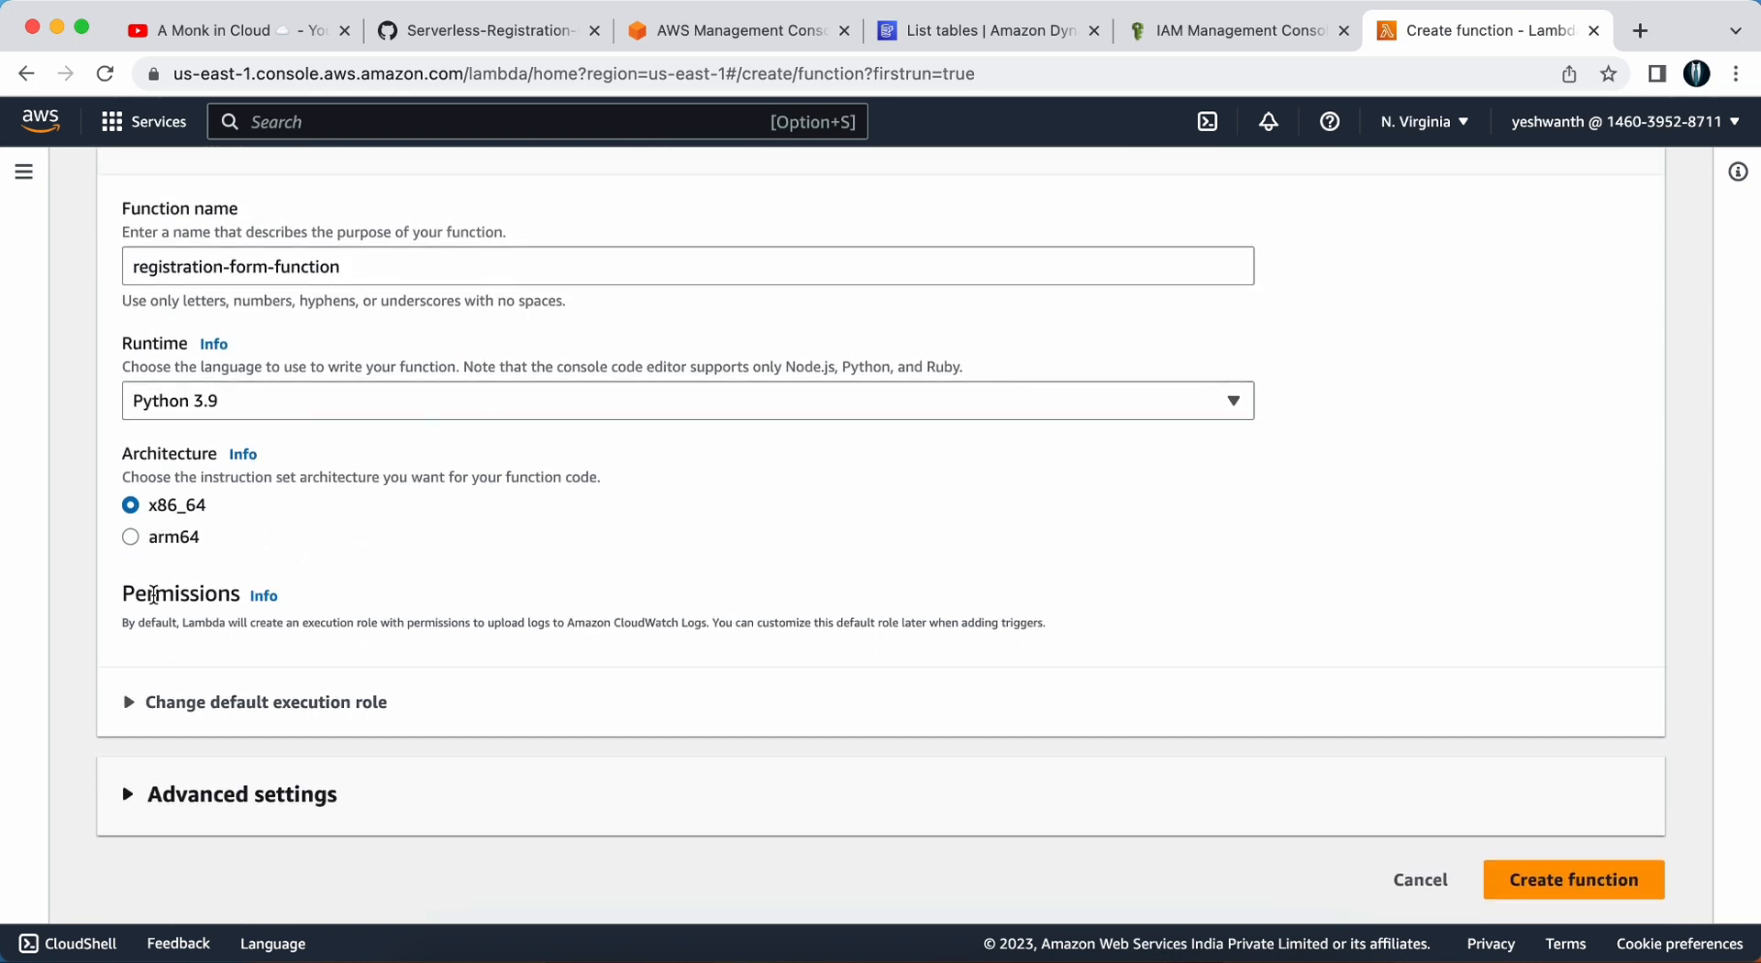
pyautogui.click(265, 702)
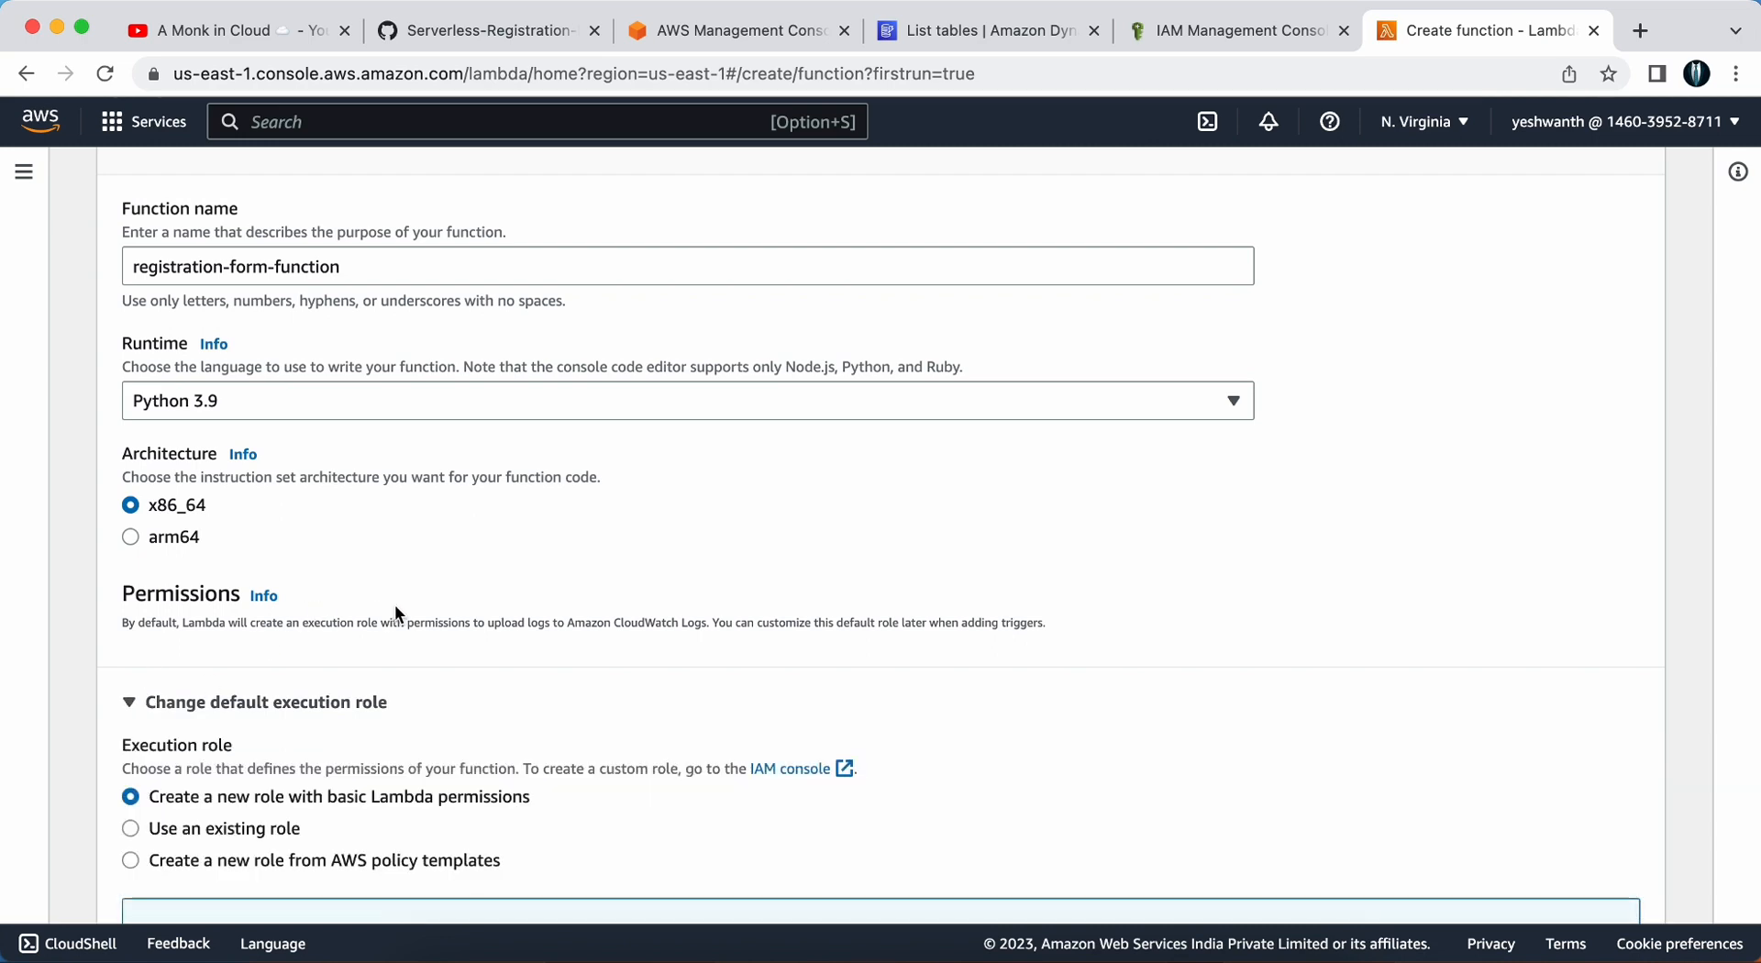
pyautogui.scroll(-3)
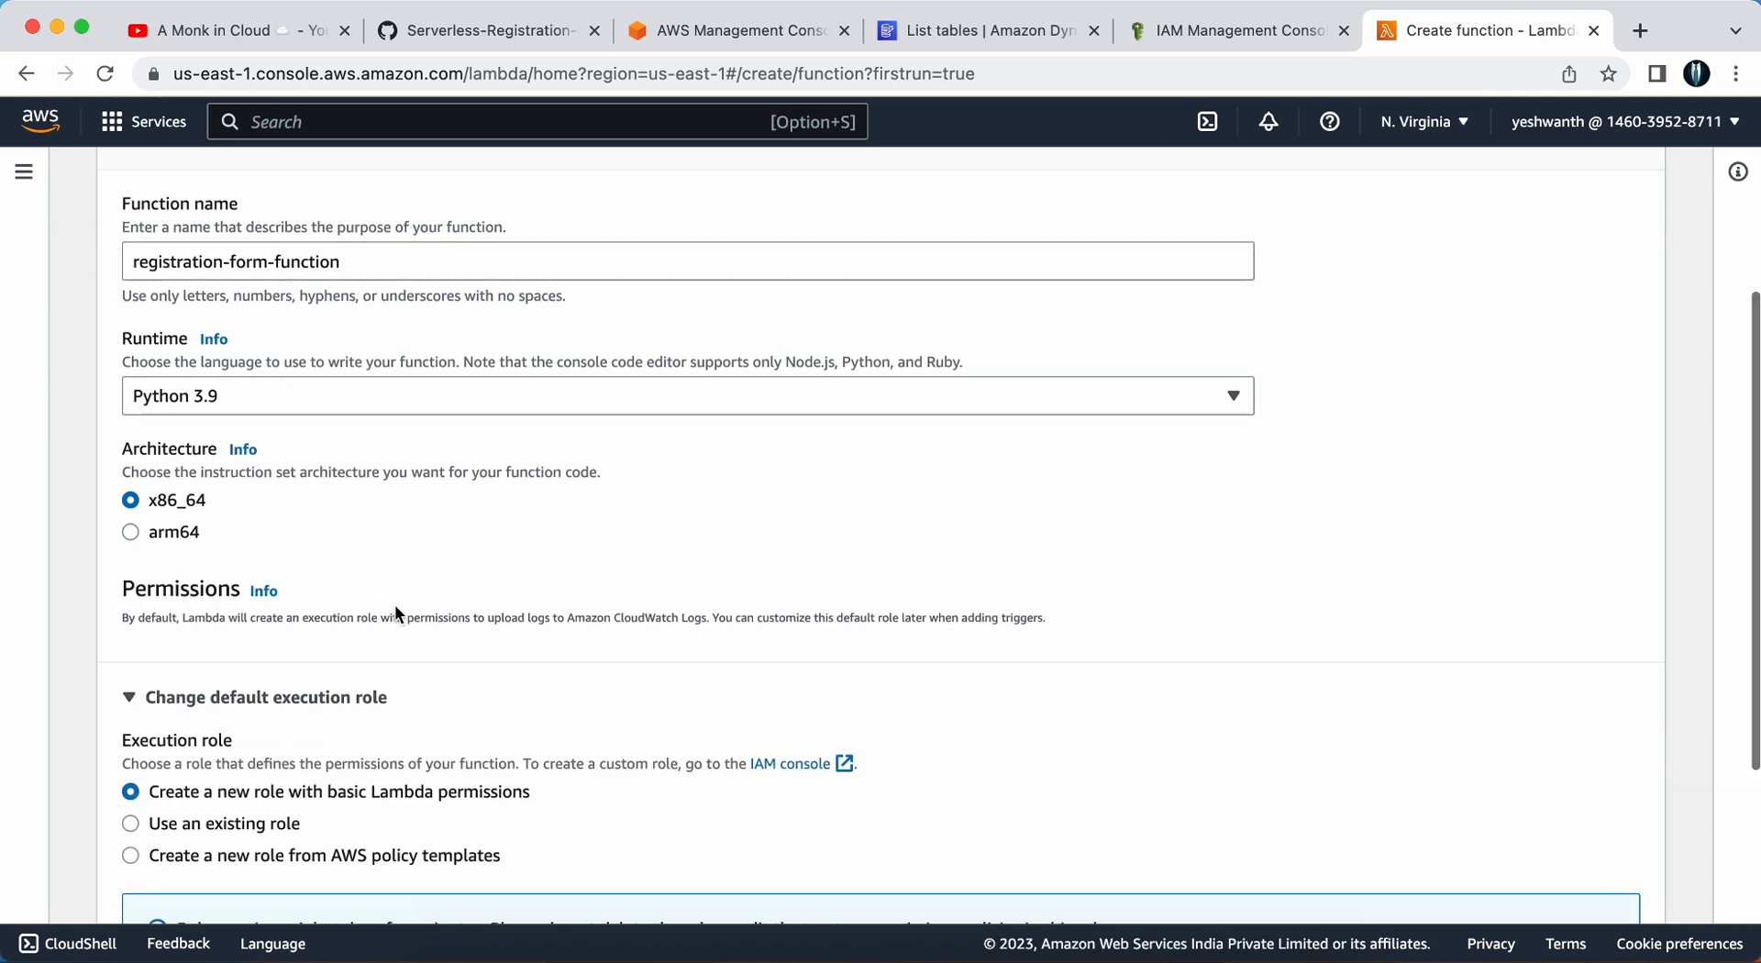
pyautogui.scroll(-3)
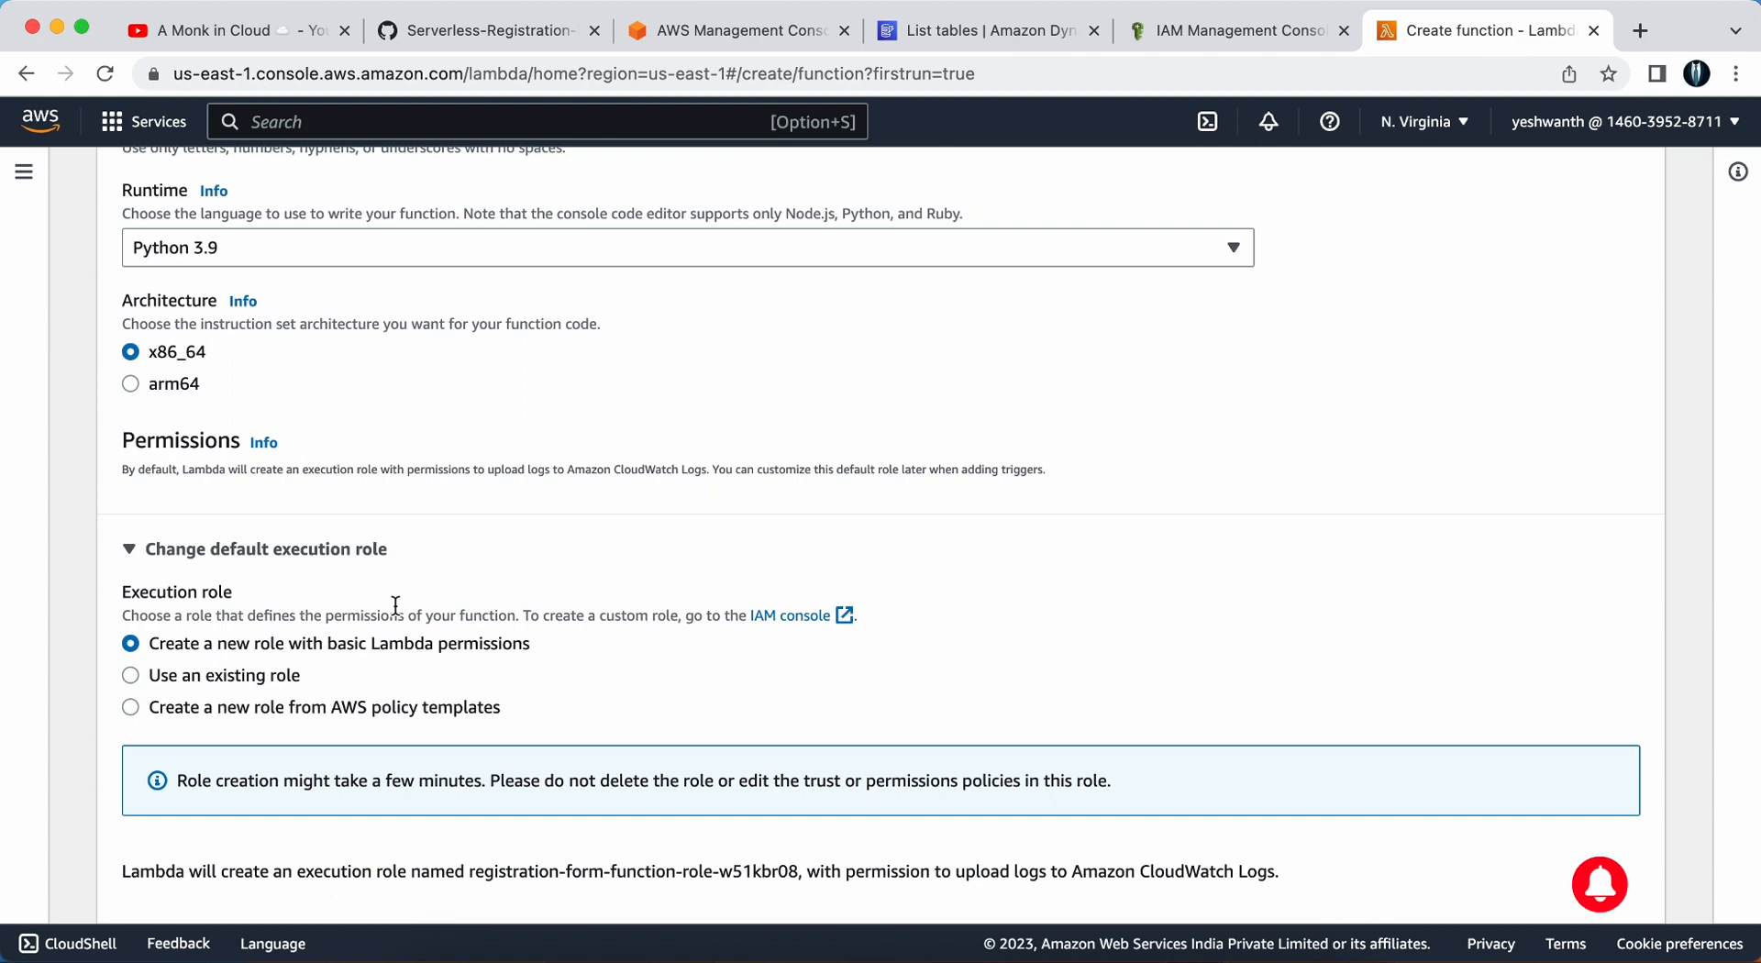
# Use the existing RegistrationFormRole as execution role and create the function
pyautogui.scroll(-3)
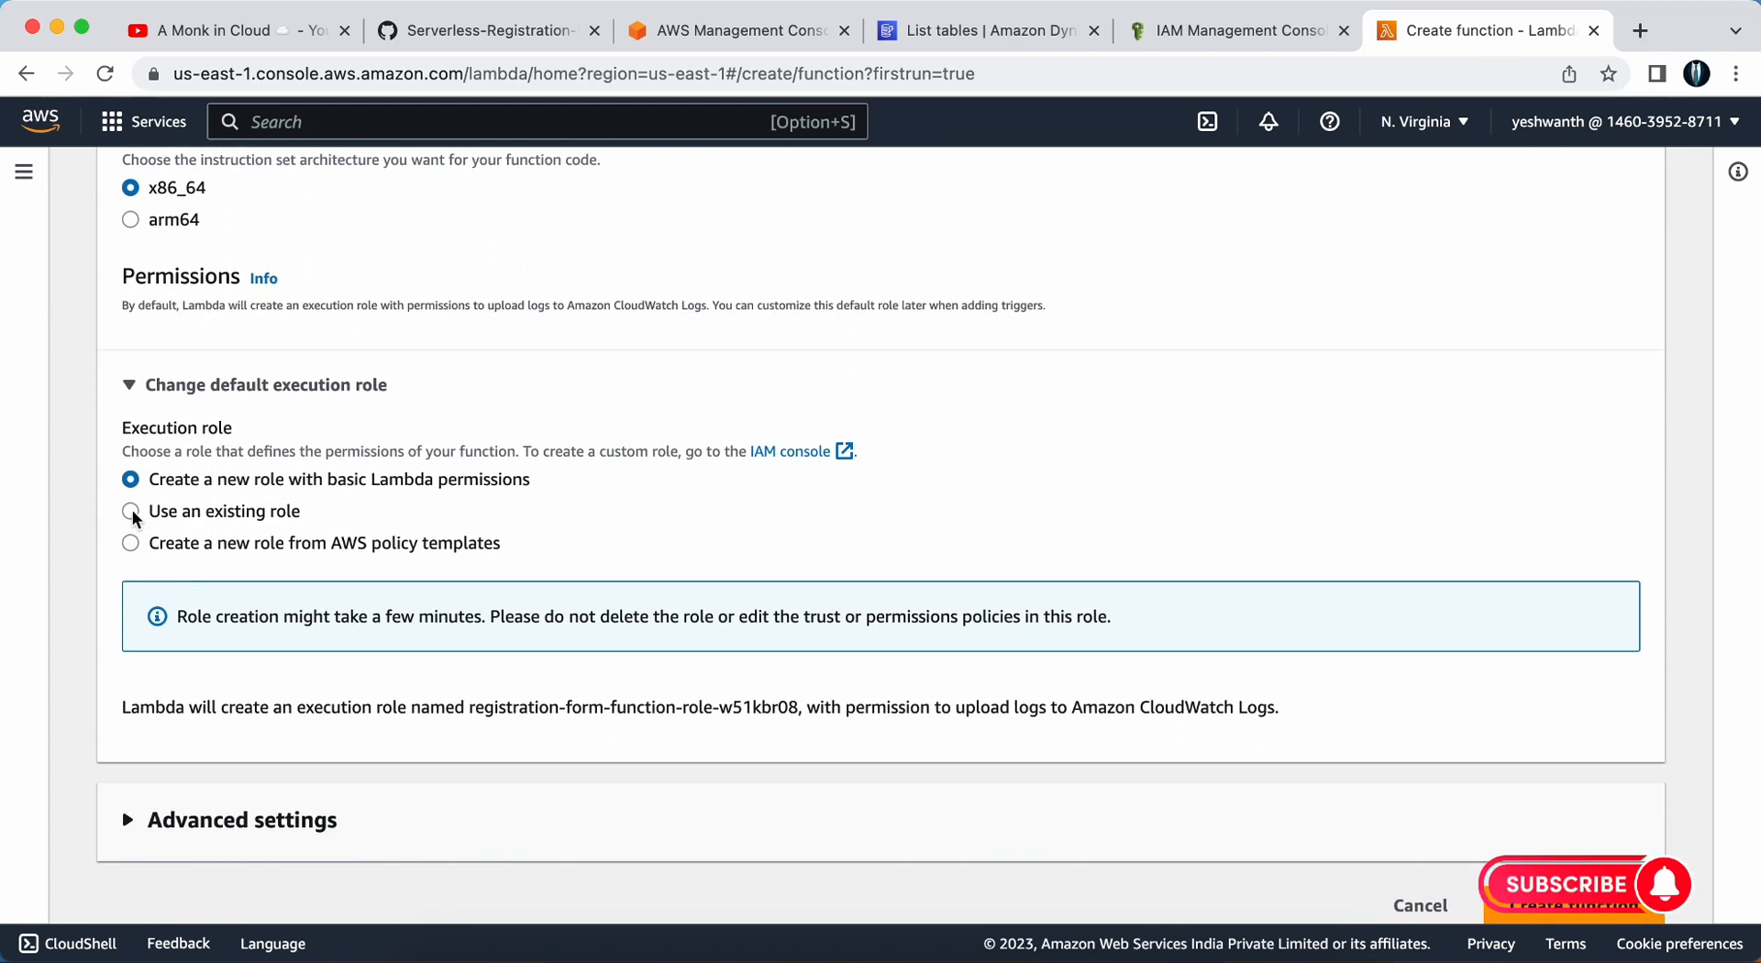
pyautogui.click(130, 511)
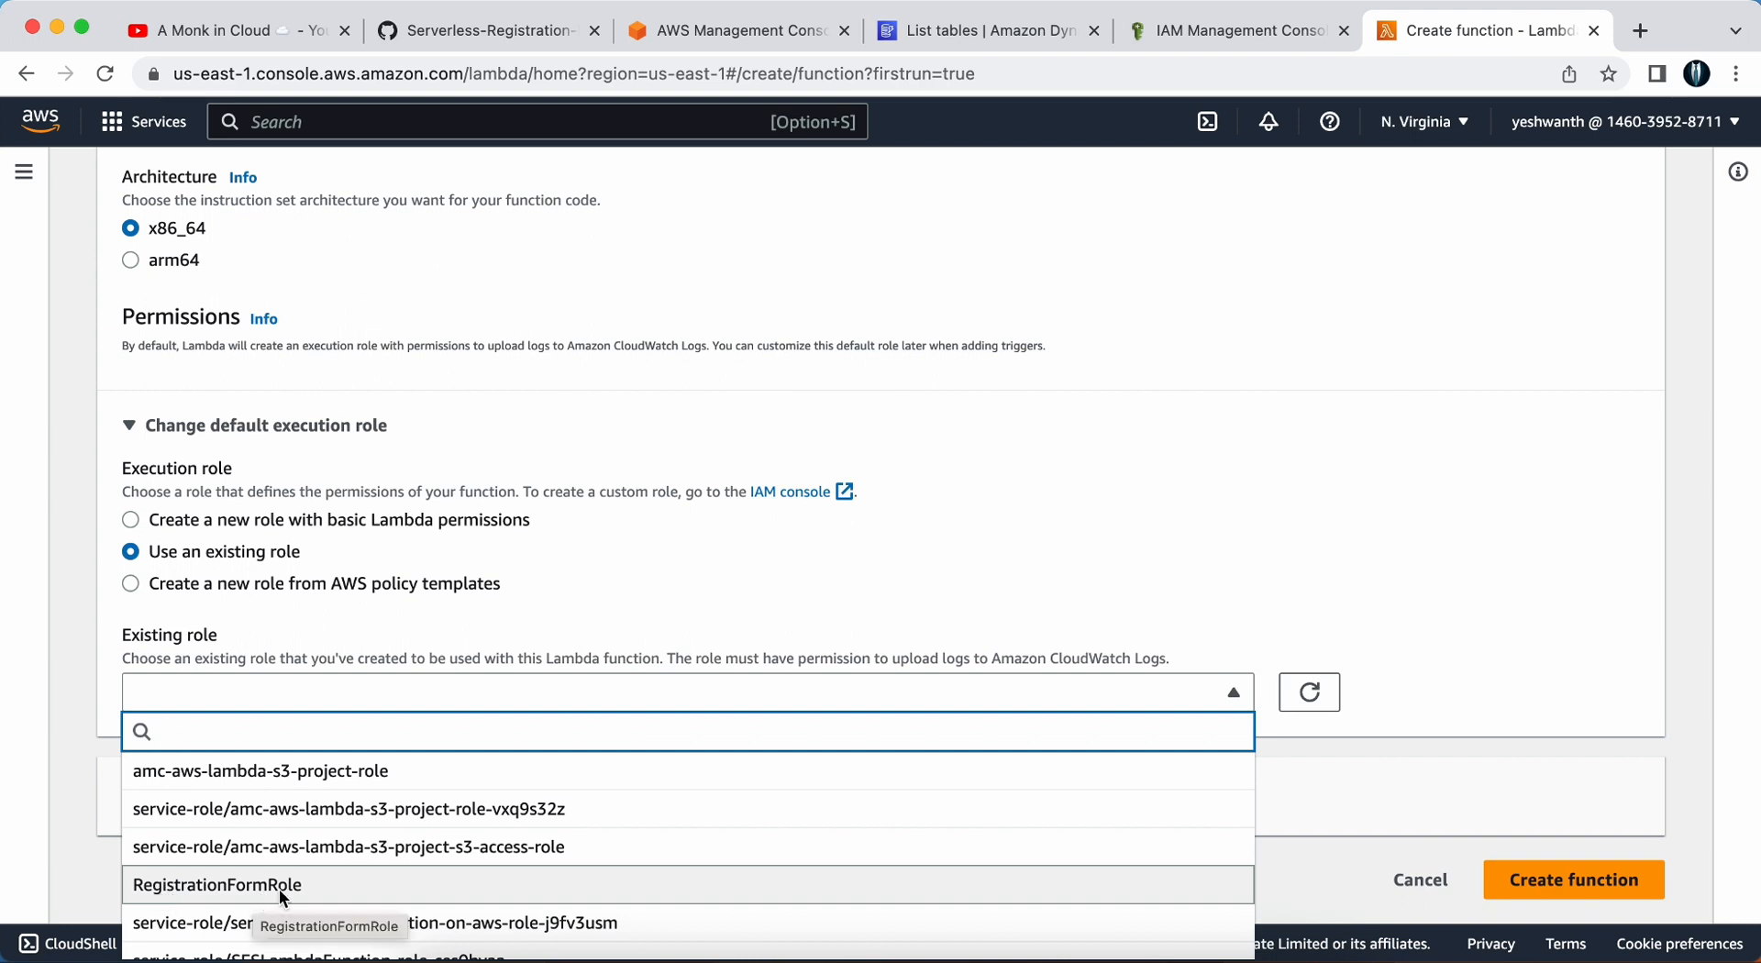
pyautogui.click(216, 884)
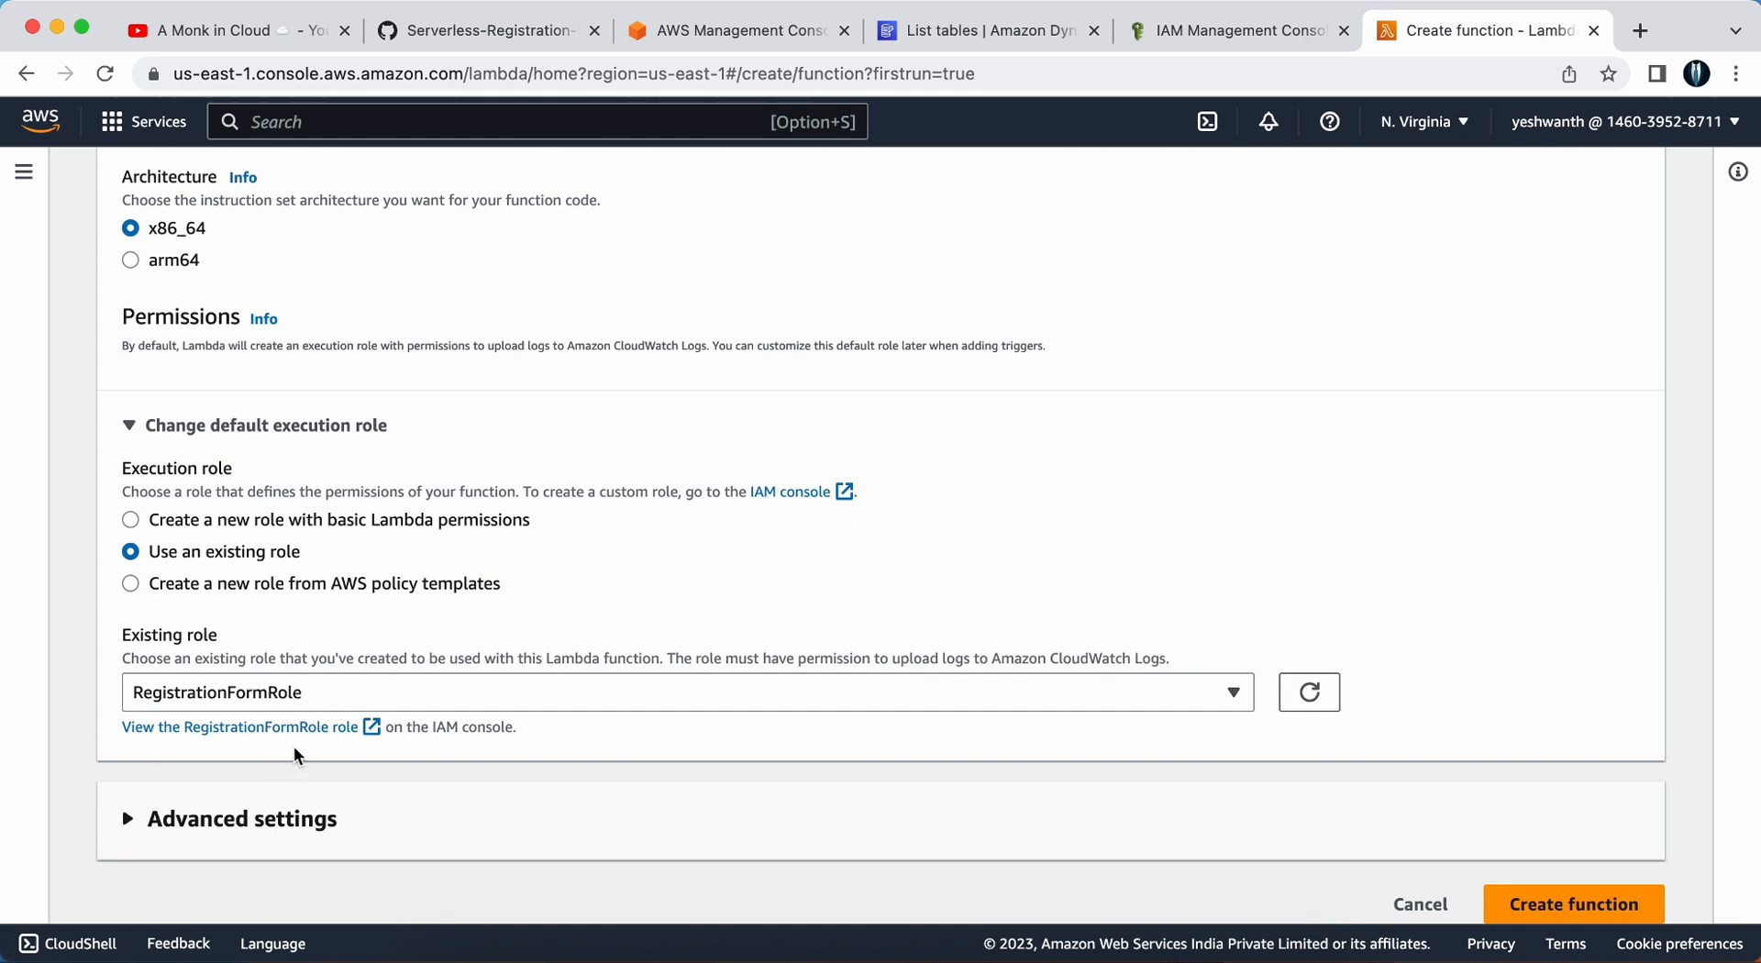
pyautogui.scroll(-3)
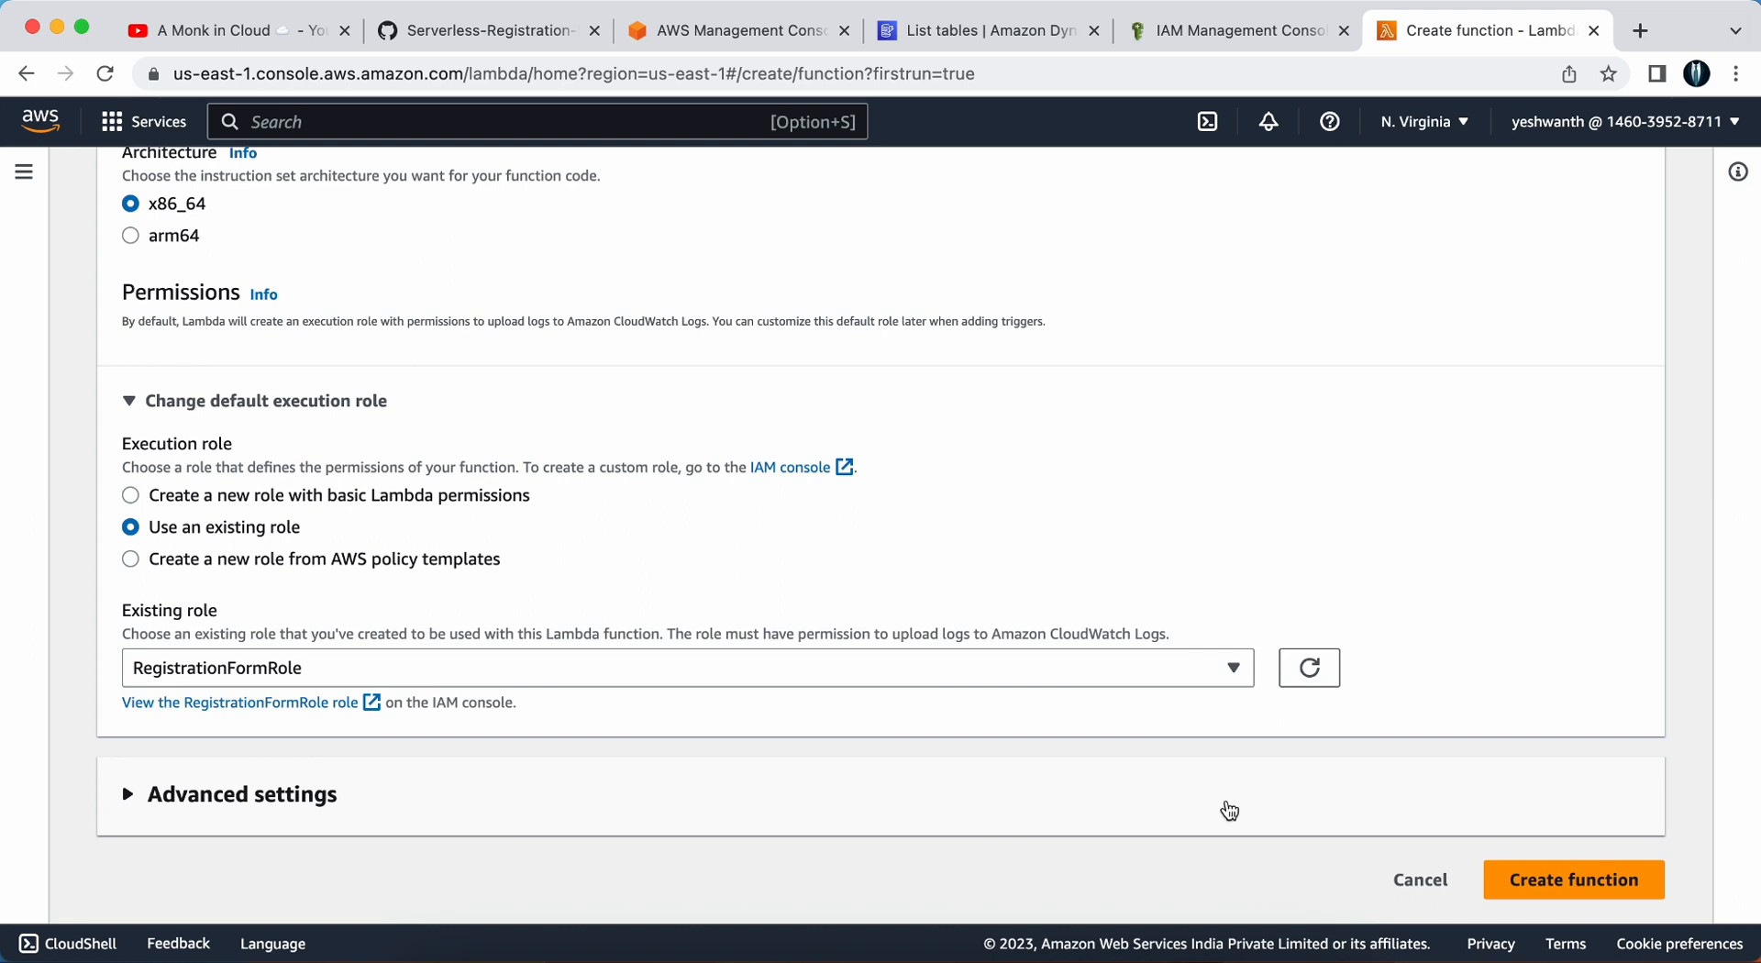
pyautogui.click(1572, 879)
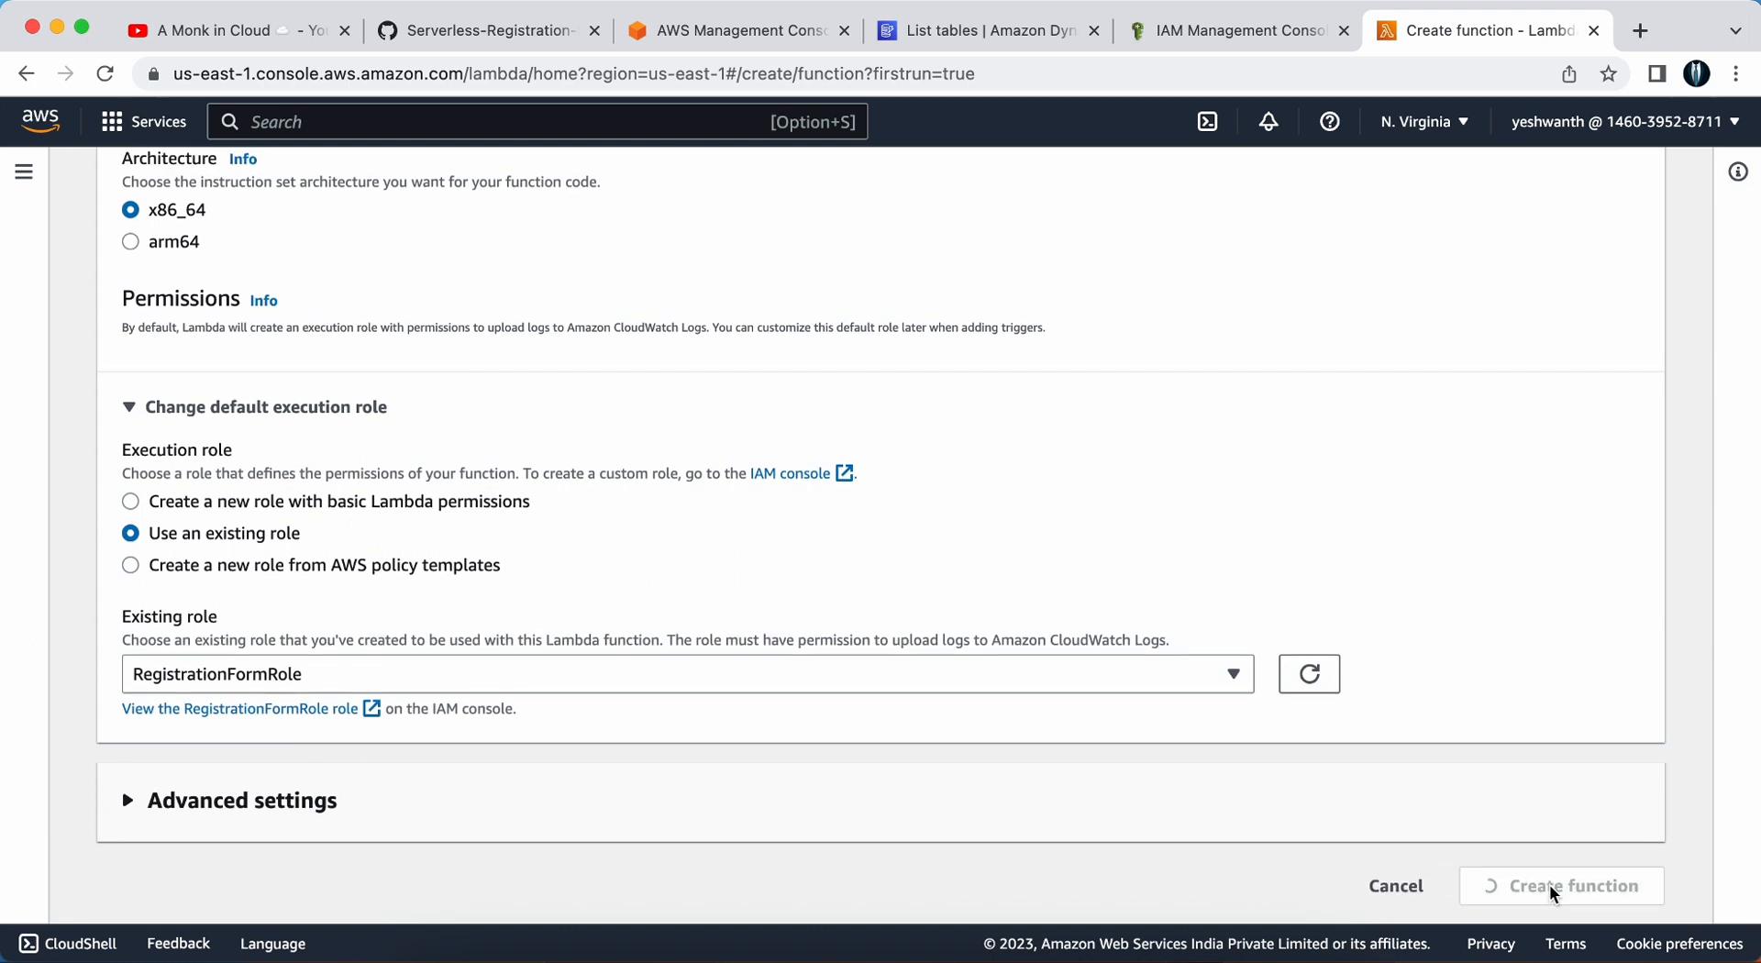
pyautogui.click(1560, 886)
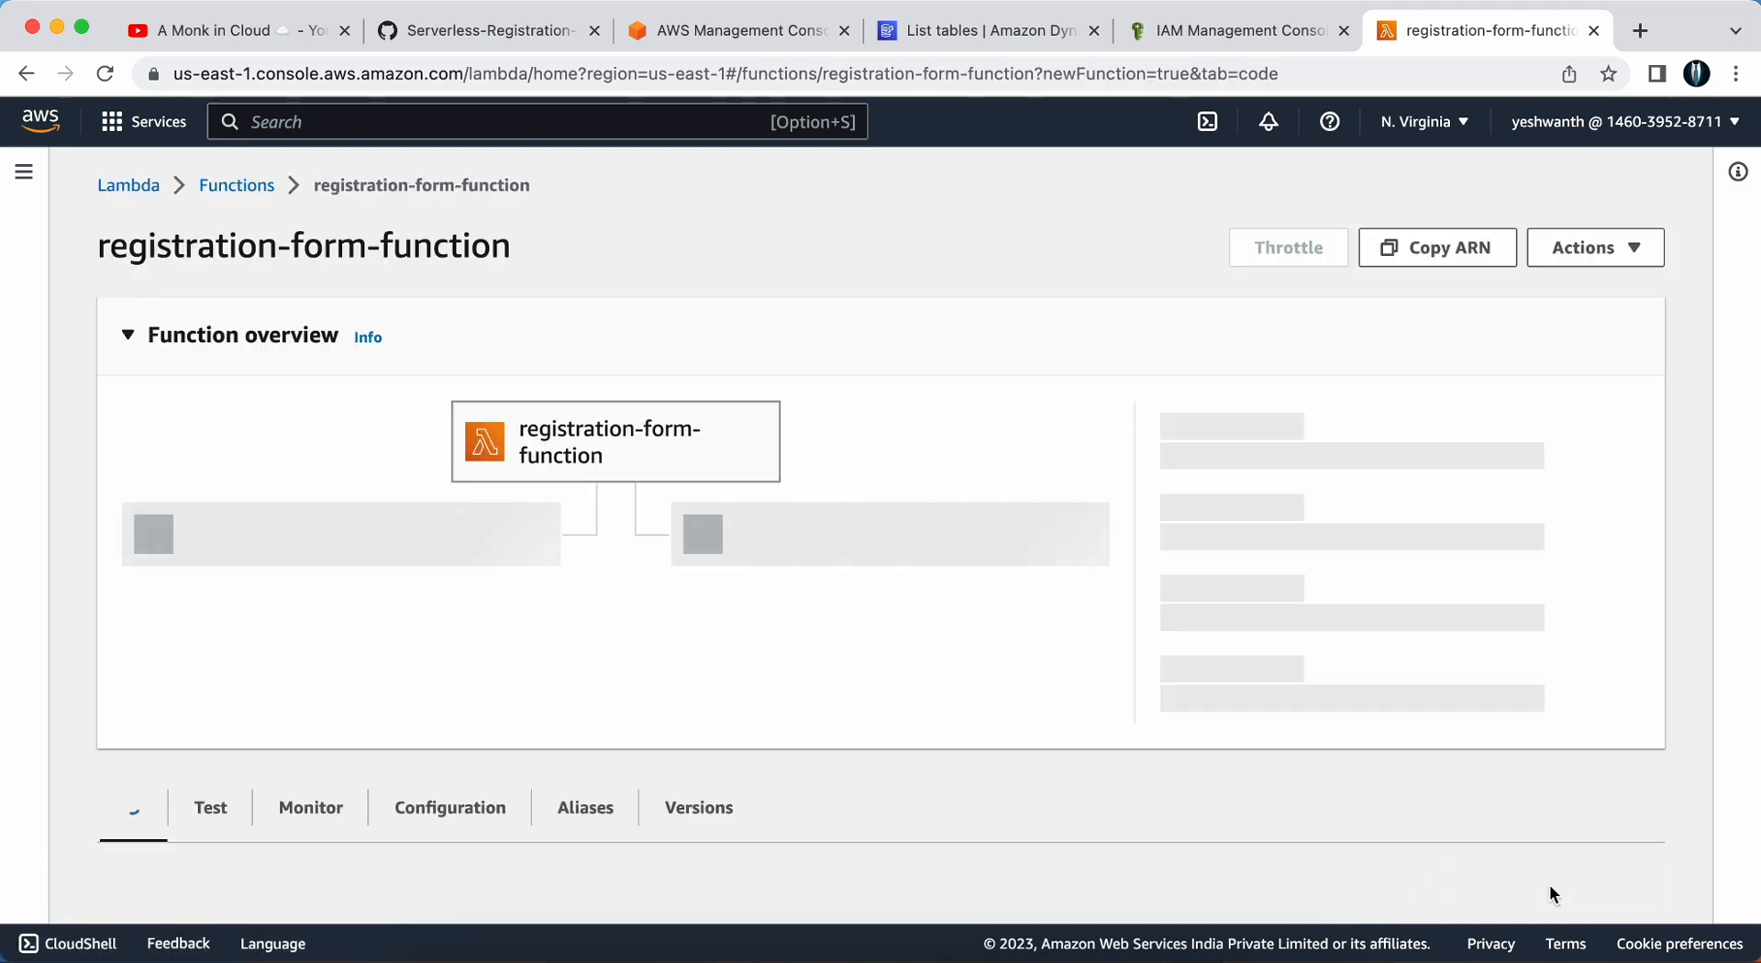